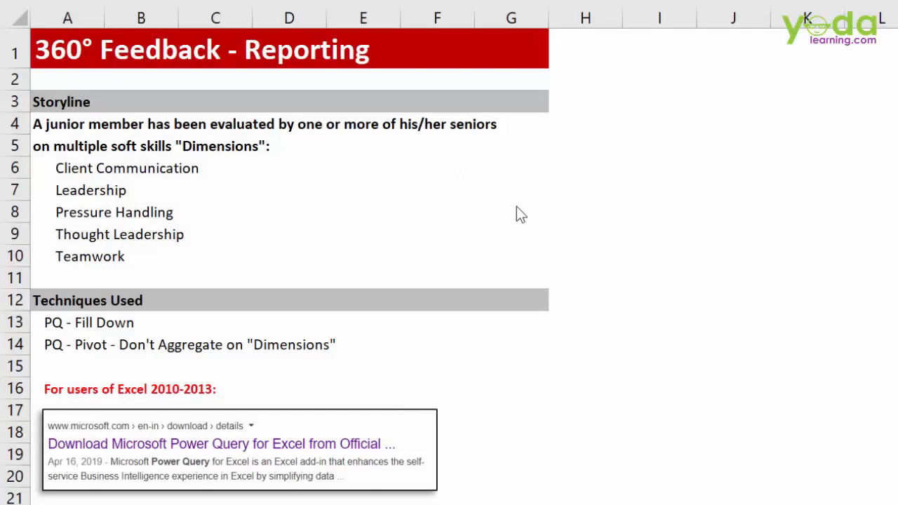
# - Point out the storyline sentence and mark the list of soft-skill dimensions
pyautogui.click(67, 51)
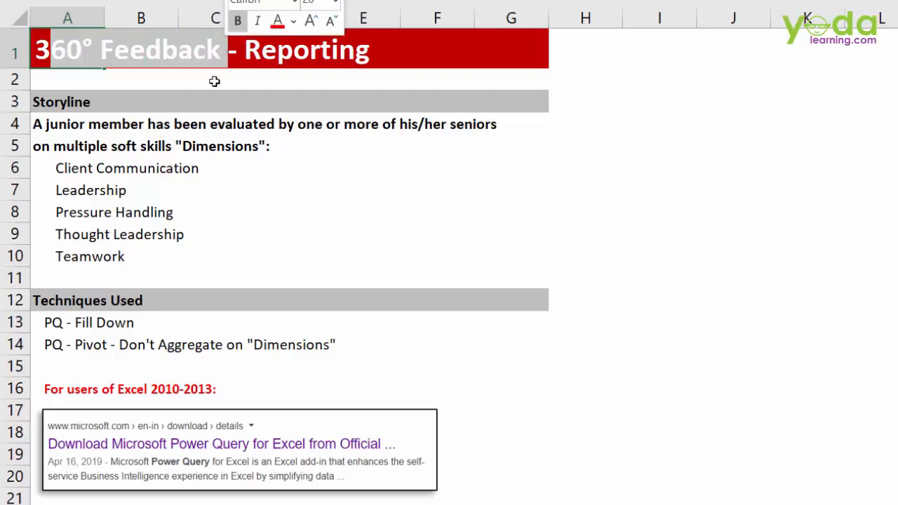
pyautogui.click(67, 124)
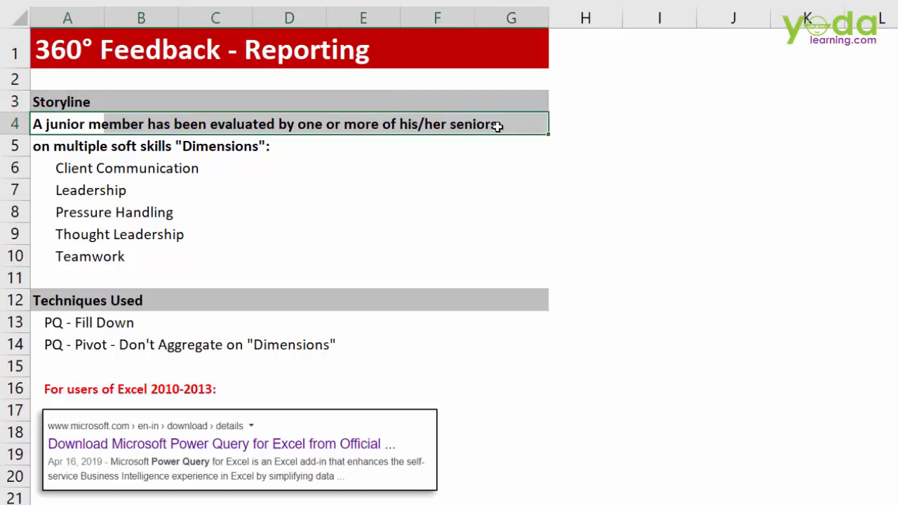
pyautogui.click(67, 146)
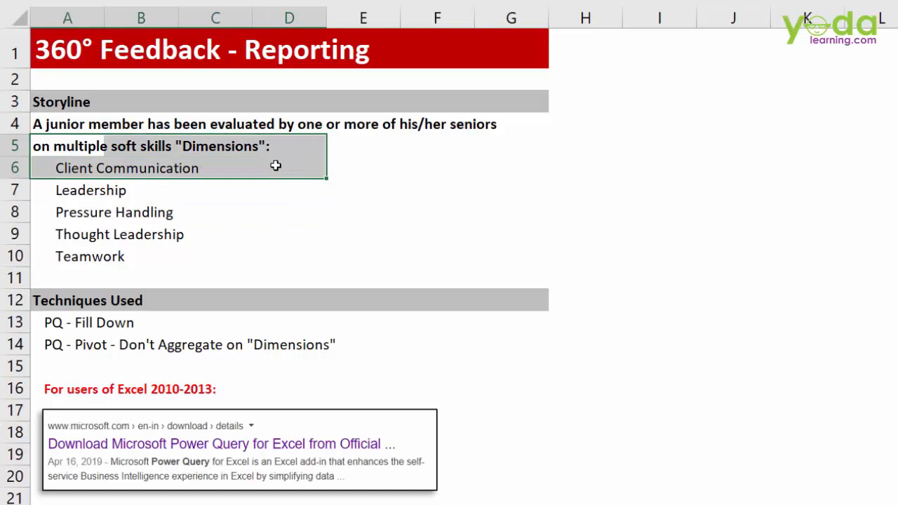
pyautogui.moveTo(276, 165); pyautogui.dragTo(272, 205)
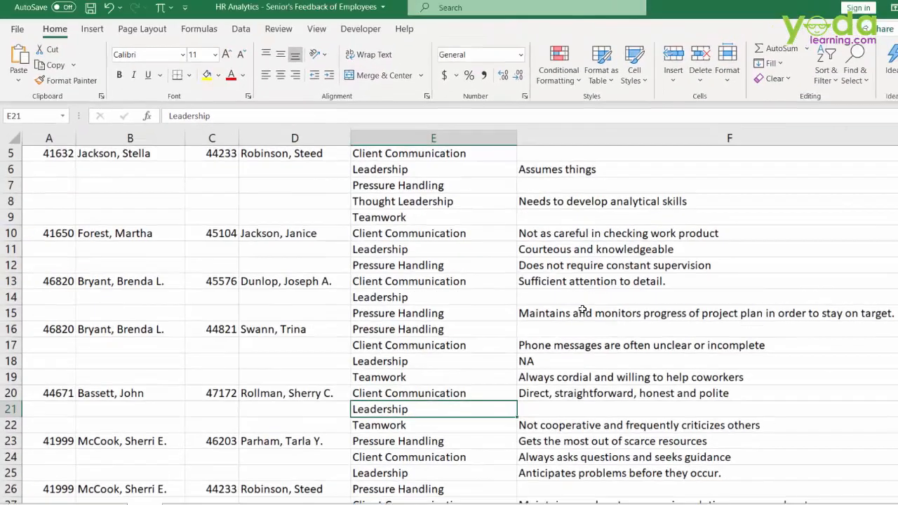
pyautogui.scroll(3)
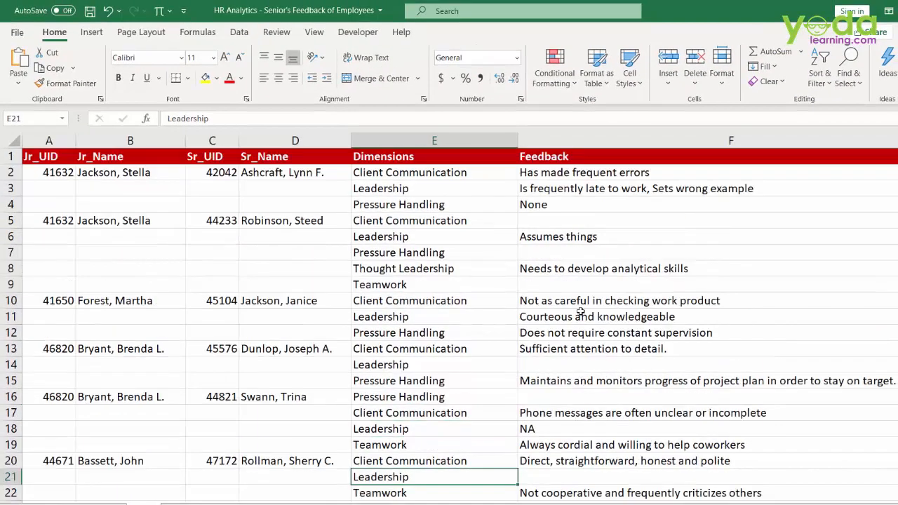
pyautogui.click(129, 220)
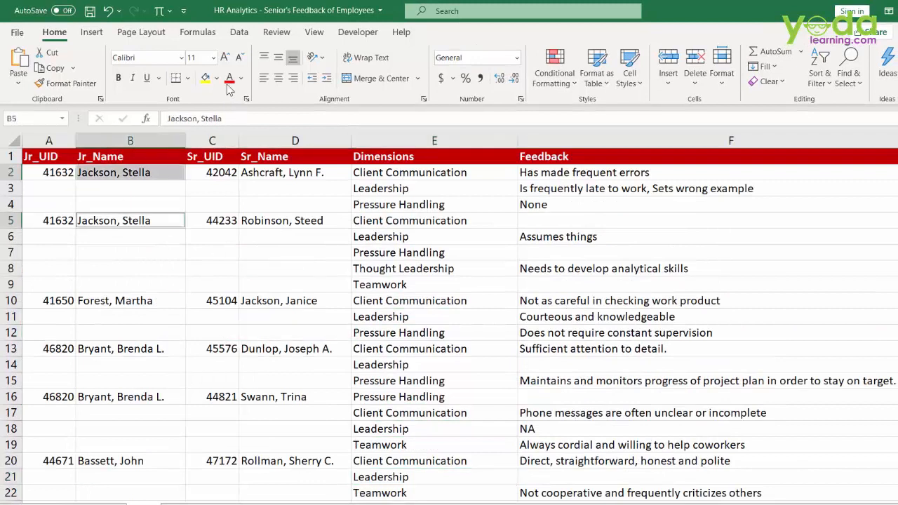
pyautogui.click(205, 79)
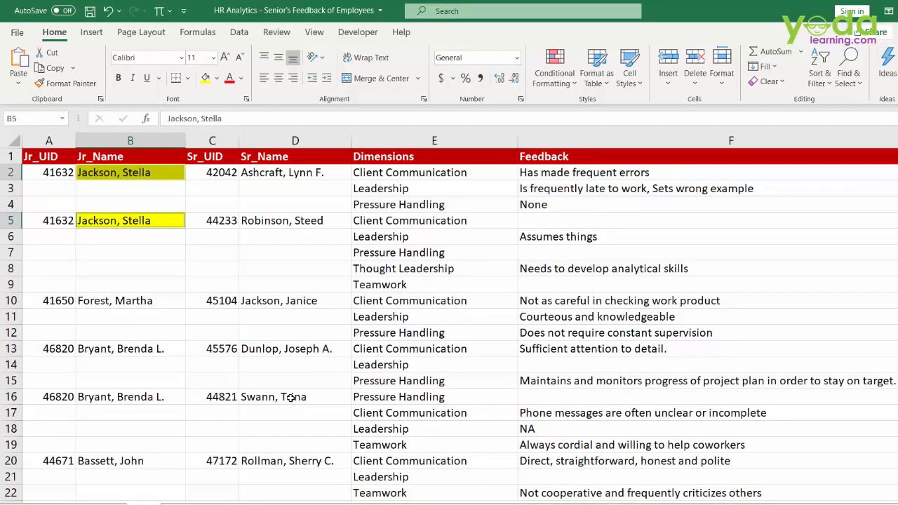
pyautogui.click(295, 221)
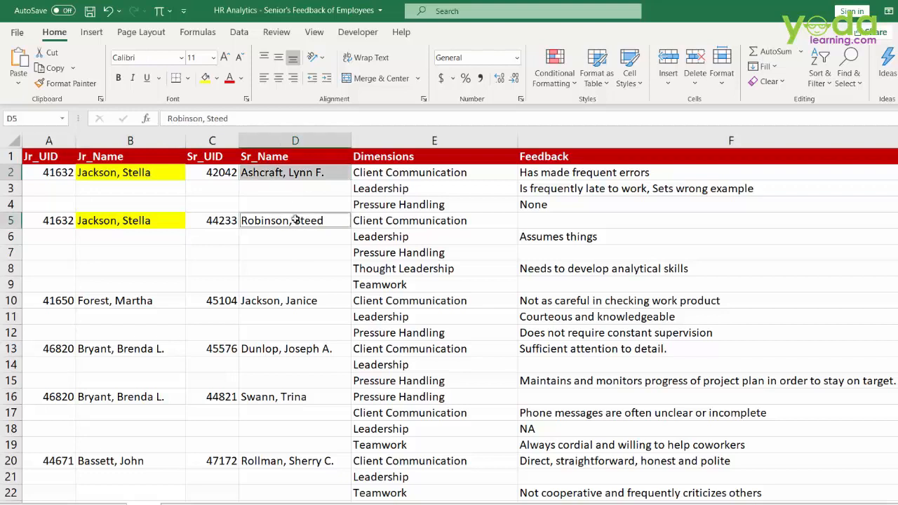
pyautogui.click(216, 79)
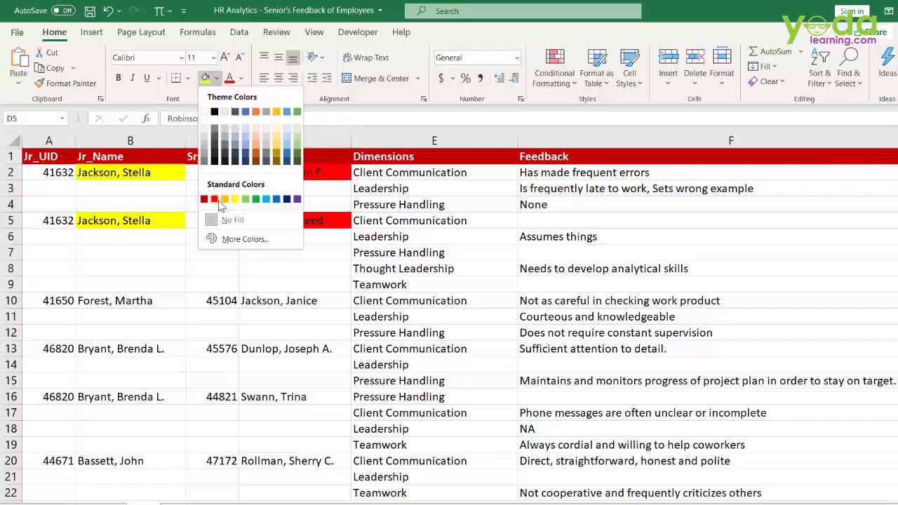
pyautogui.click(435, 236)
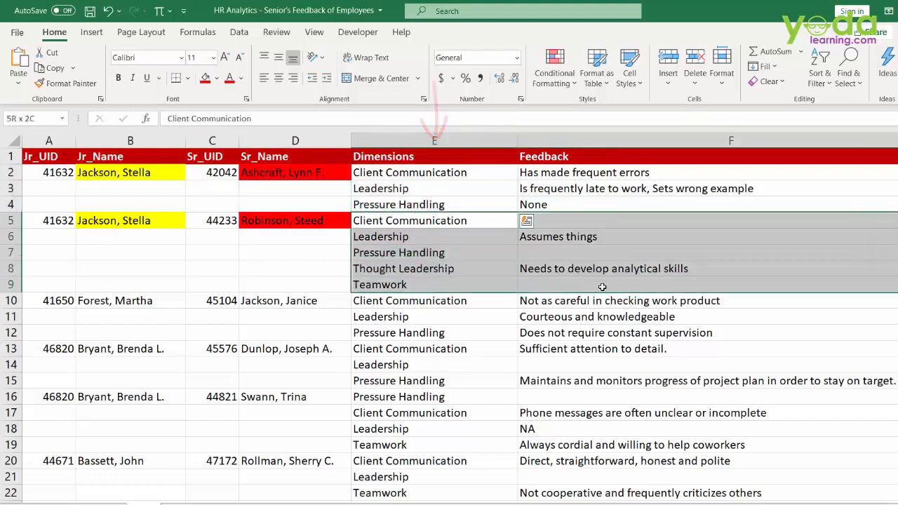
pyautogui.click(435, 221)
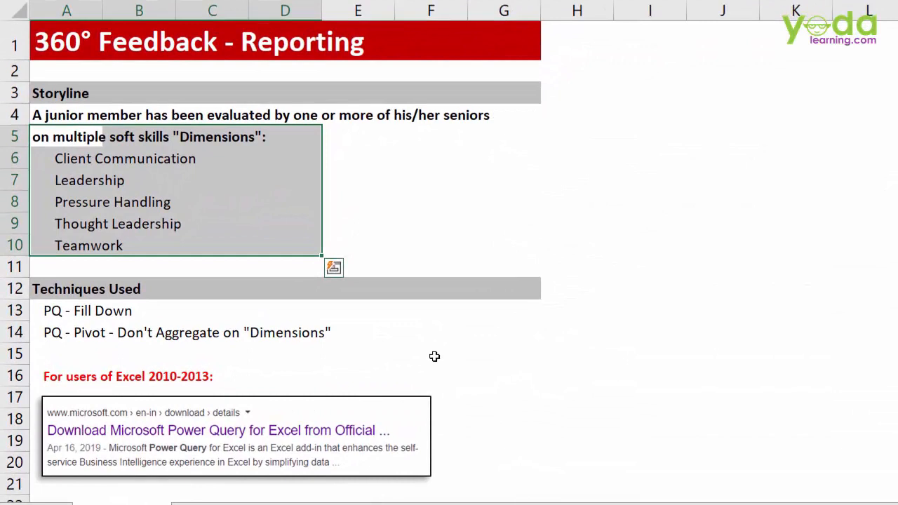
pyautogui.moveTo(177, 289)
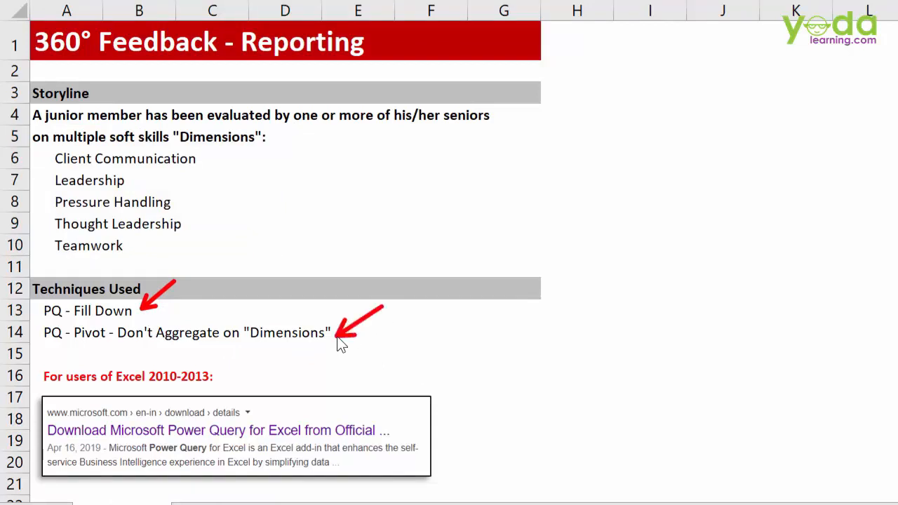
pyautogui.moveTo(279, 401)
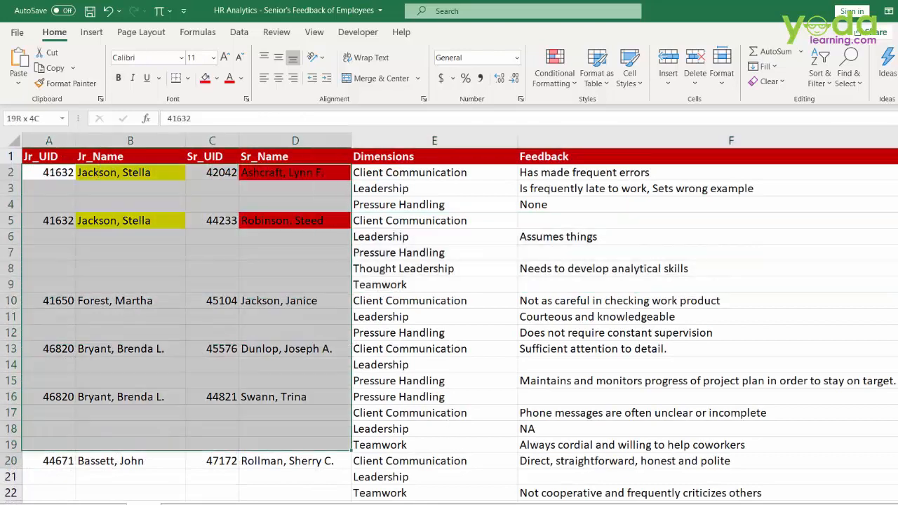
# - Select only the blank cells in the ID and name range via Go To Special > Blanks
pyautogui.scroll(-3)
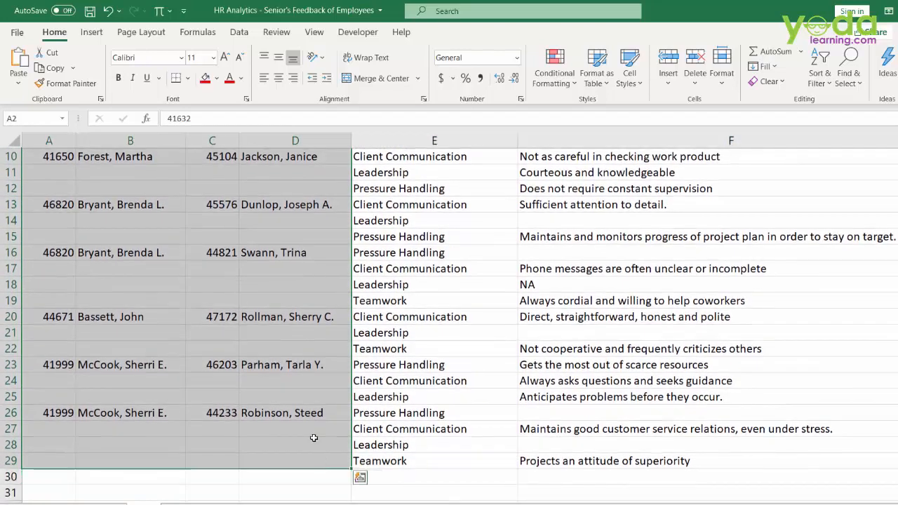
pyautogui.press('ctrl+g')
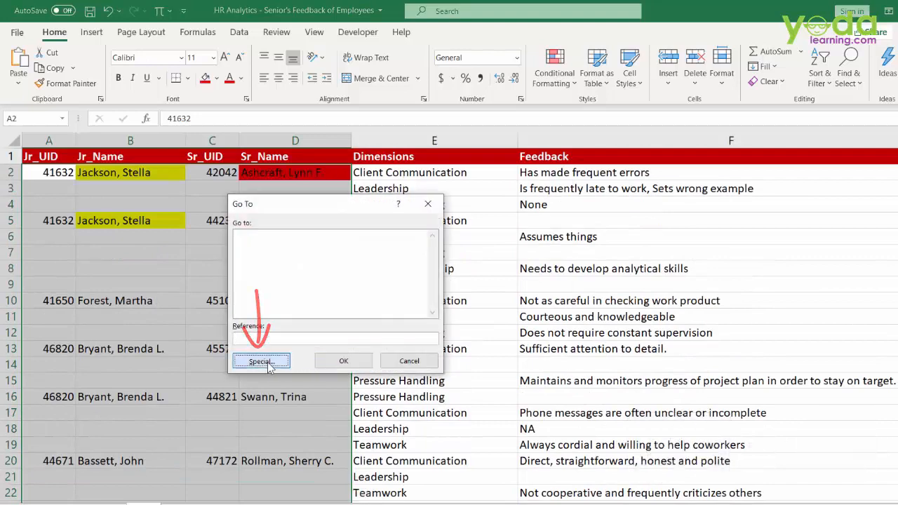
pyautogui.click(261, 361)
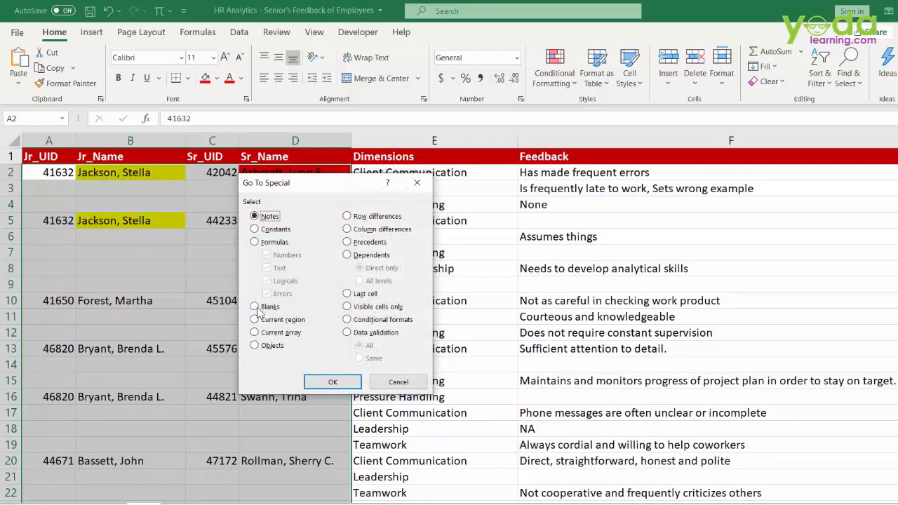
pyautogui.click(256, 306)
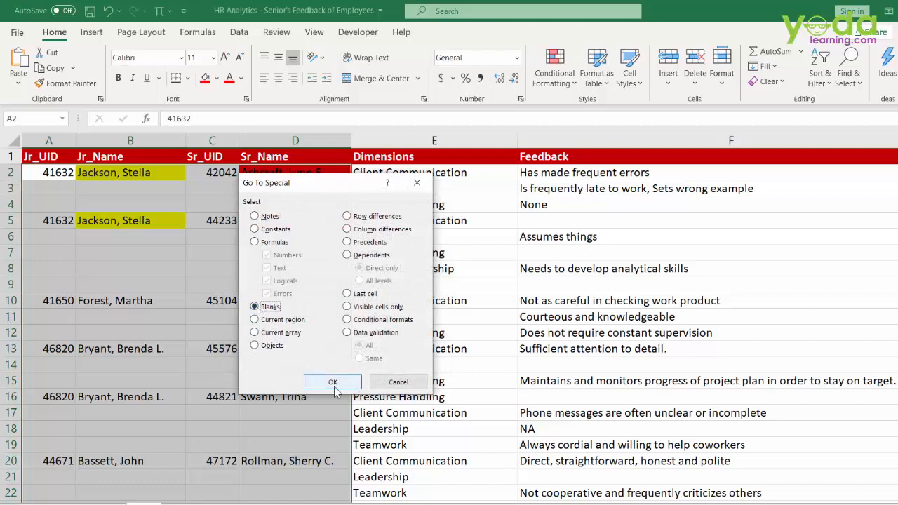
pyautogui.click(332, 382)
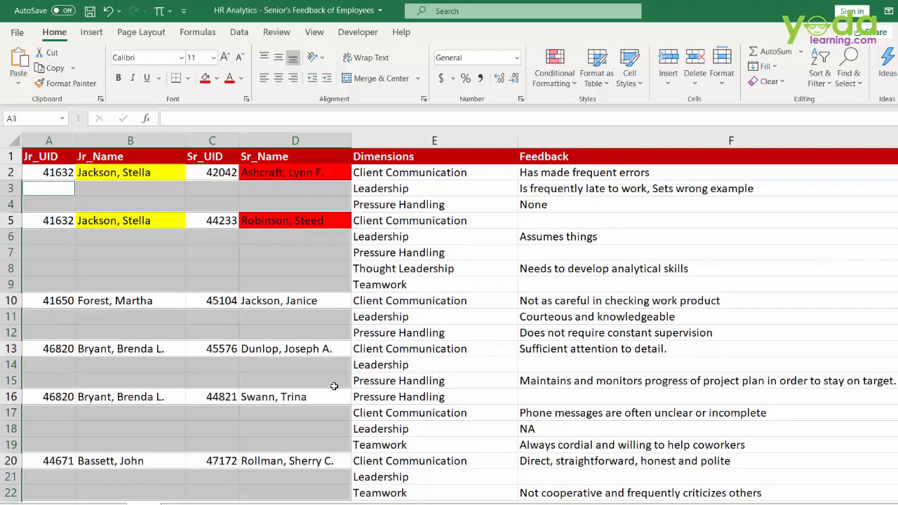
# - Fill every selected blank with the value from the row above using a formula and Ctrl+Enter
pyautogui.write('=A2')
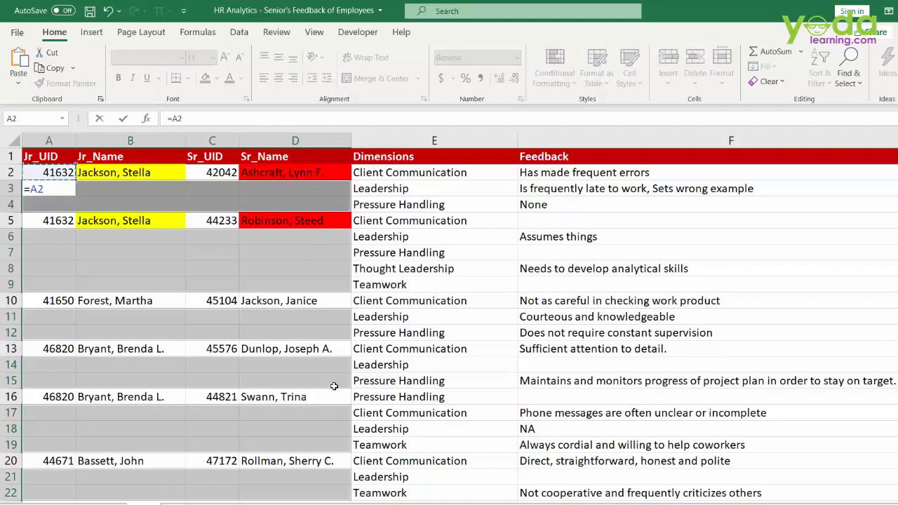
pyautogui.press('ctrl+enter')
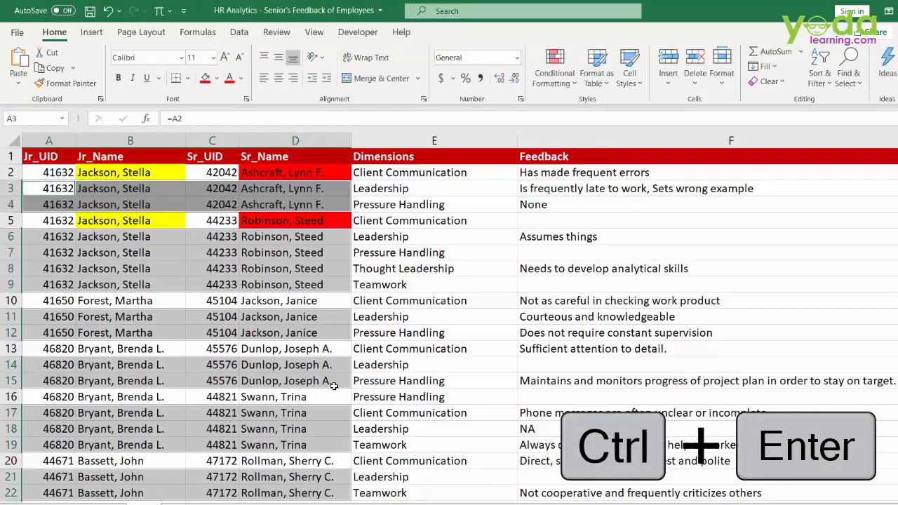
pyautogui.press('ctrl+enter')
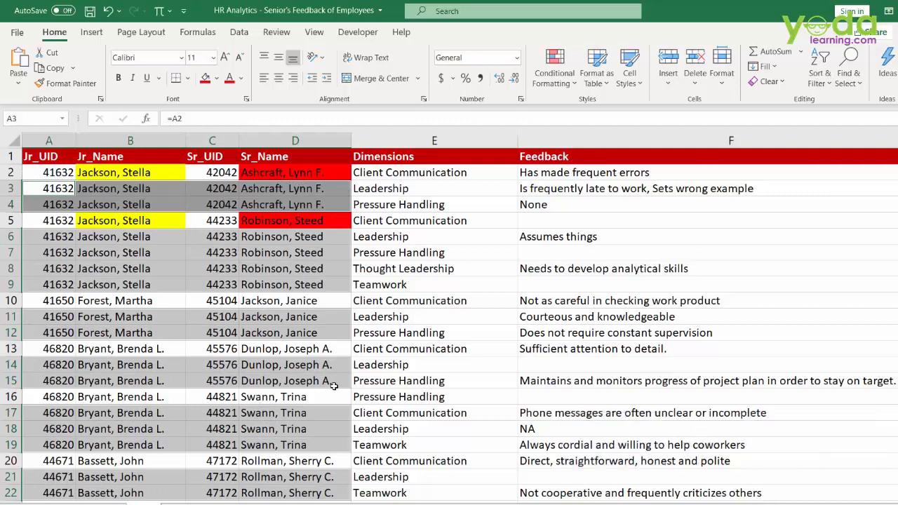
pyautogui.click(130, 283)
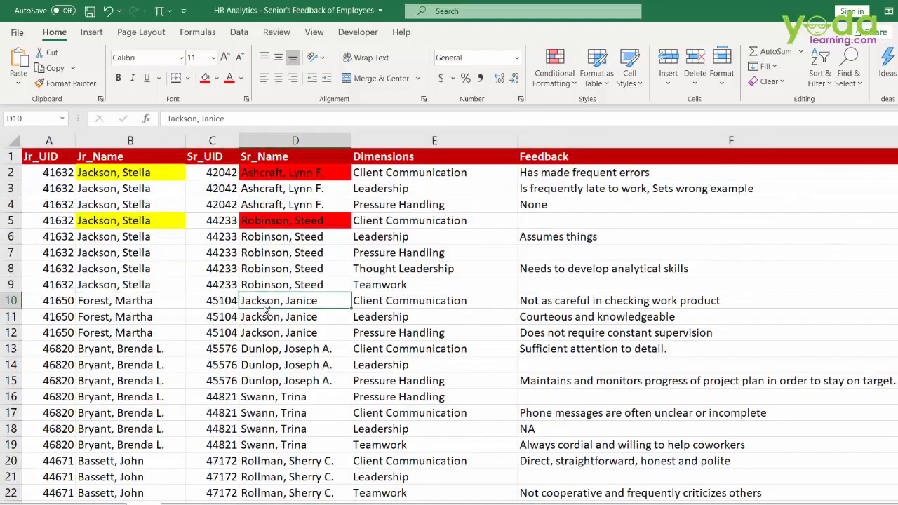
# - Insert a PivotTable on a new sheet with Jr_Name as rows and Feedback counted in values
pyautogui.click(91, 31)
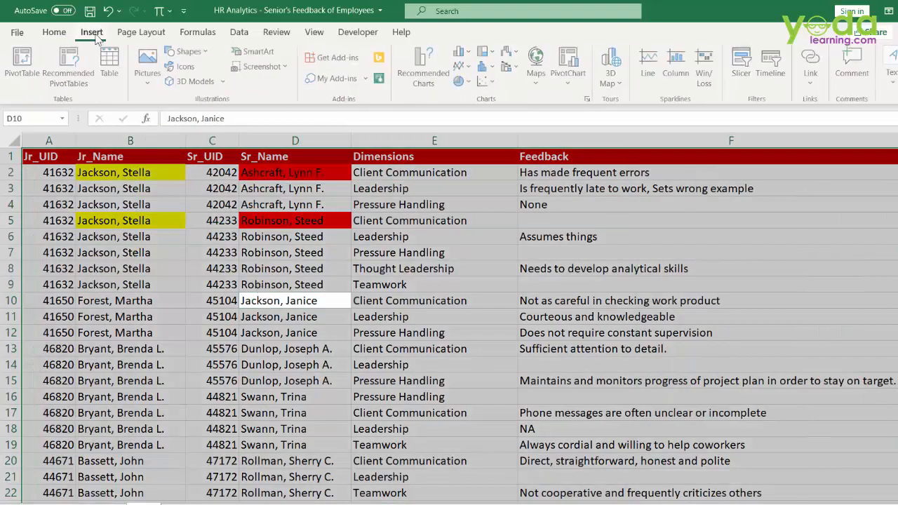
pyautogui.click(23, 68)
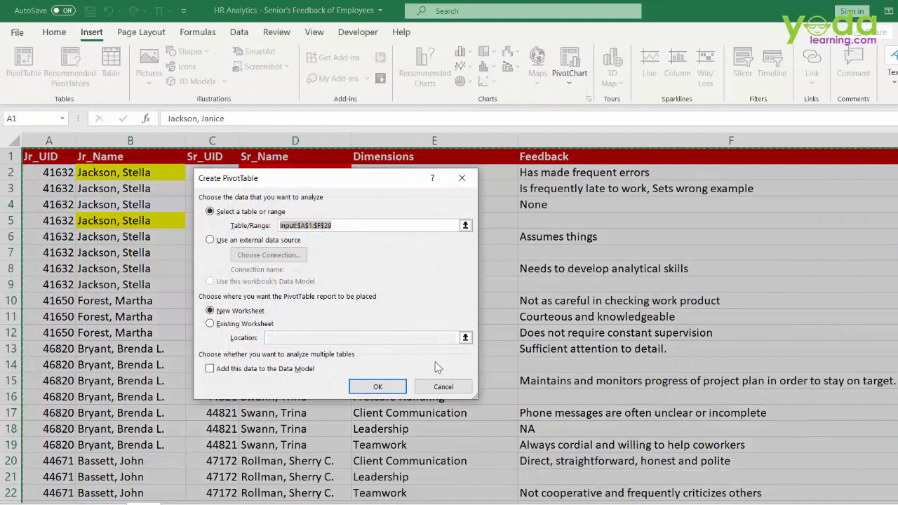
pyautogui.click(377, 387)
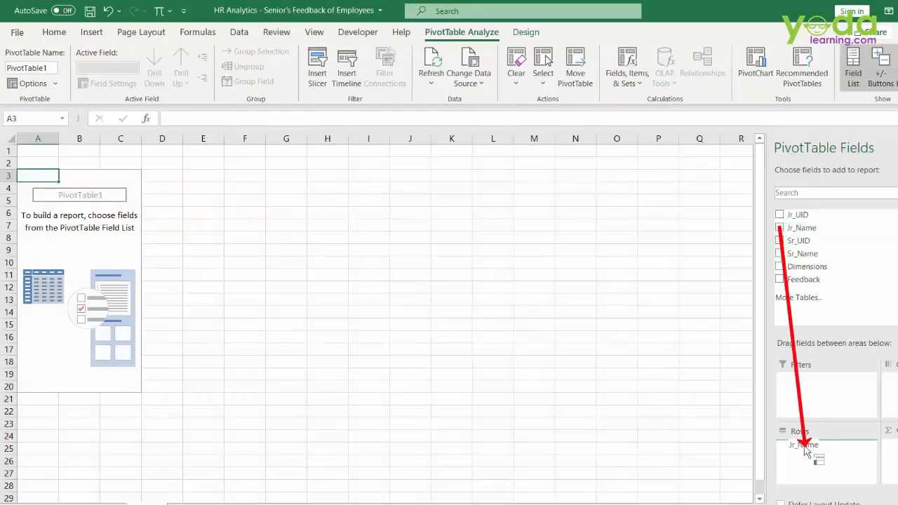
pyautogui.click(781, 227)
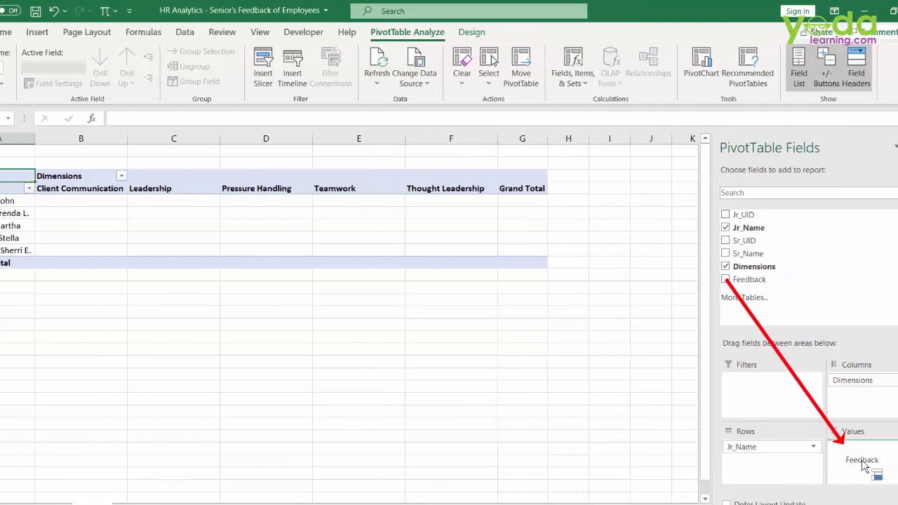
pyautogui.click(726, 279)
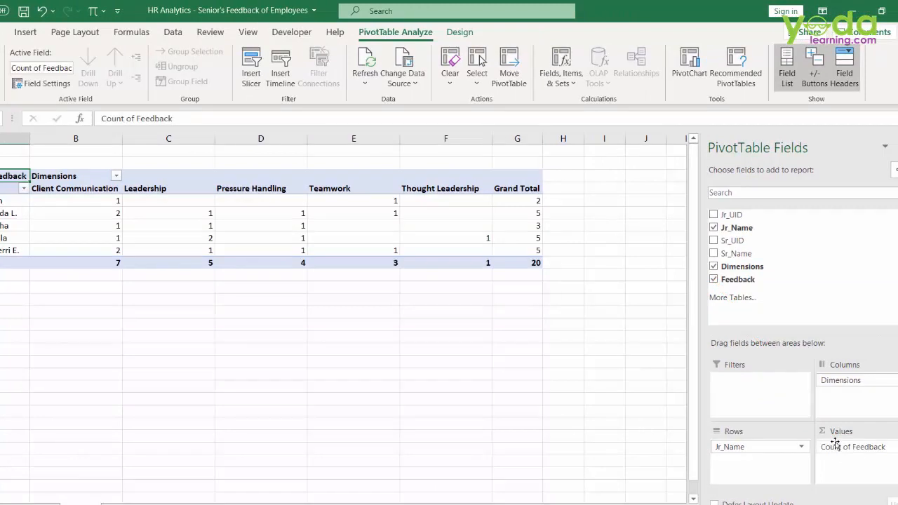
pyautogui.moveTo(806, 432)
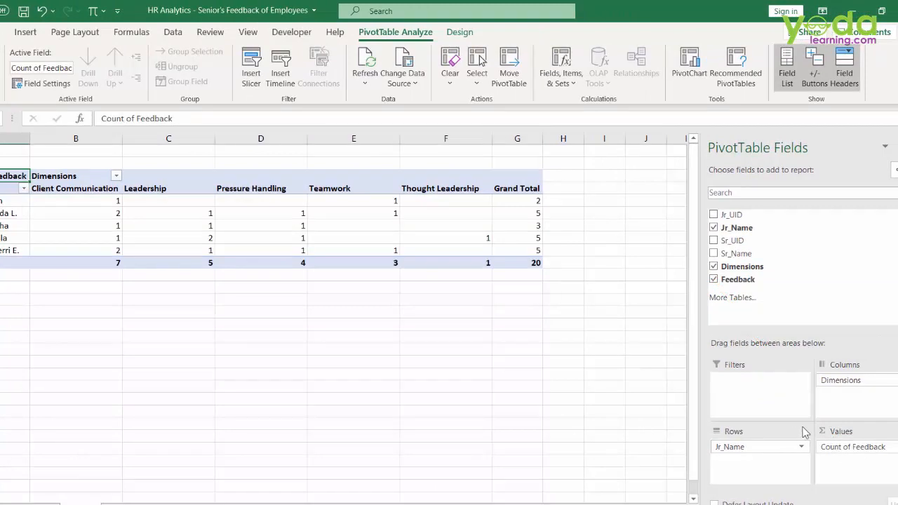
pyautogui.moveTo(713, 342)
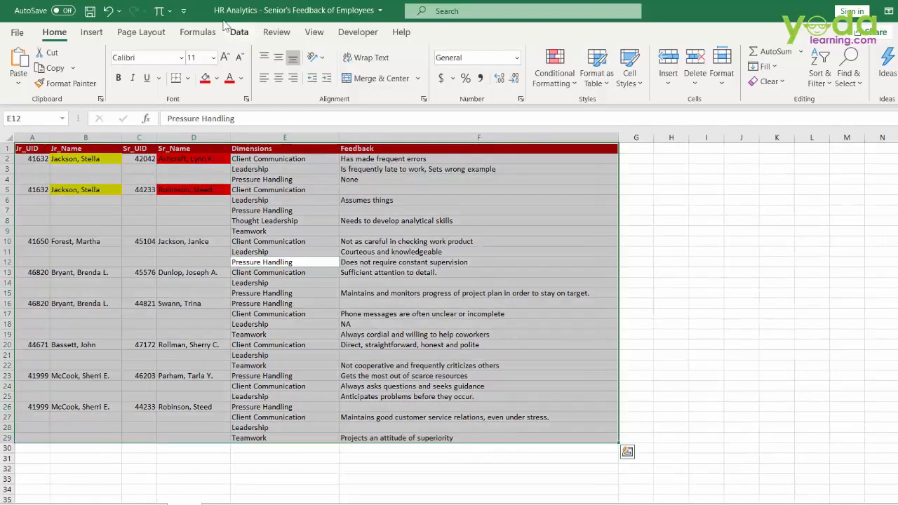
# - Load the feedback table into Power Query and fill the four ID and name columns down
pyautogui.click(239, 31)
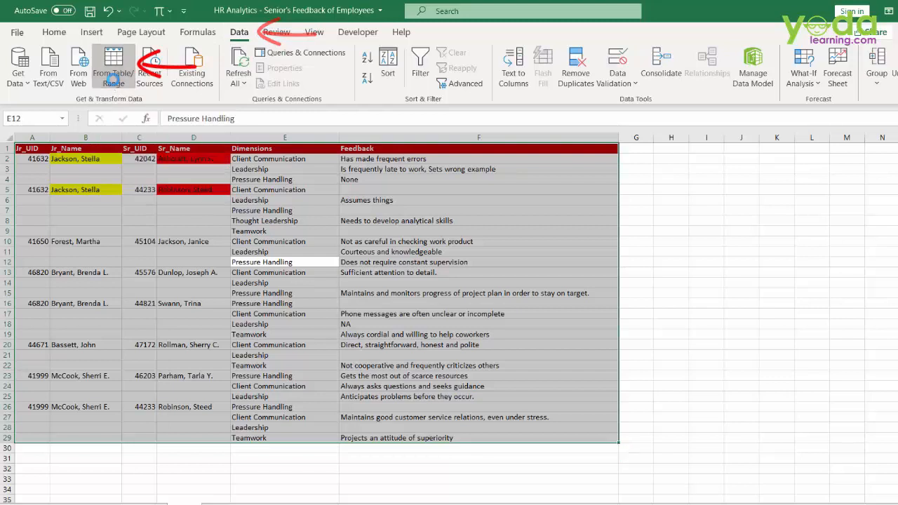
pyautogui.click(113, 68)
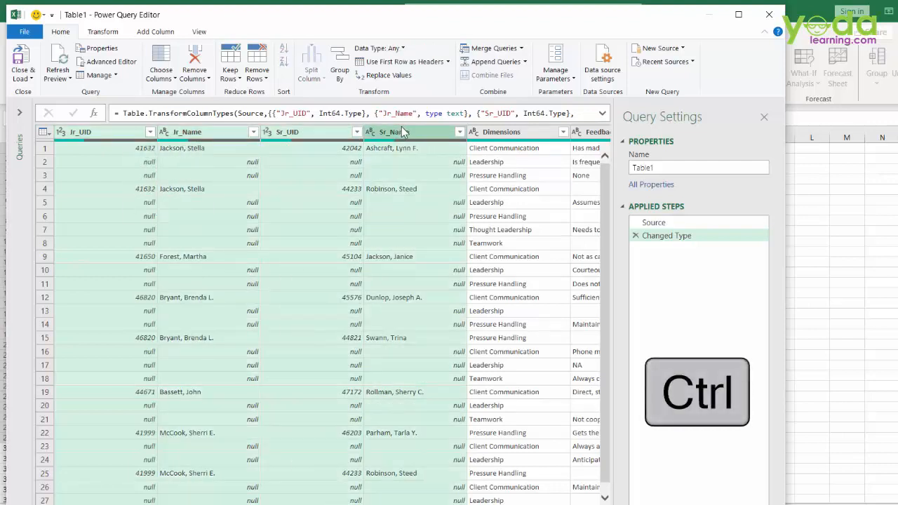
pyautogui.press('ctrl')
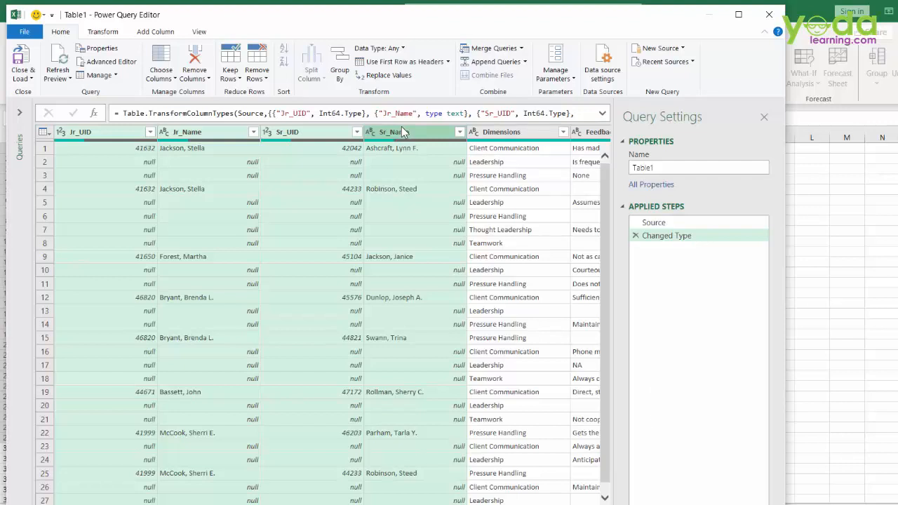
pyautogui.click(103, 31)
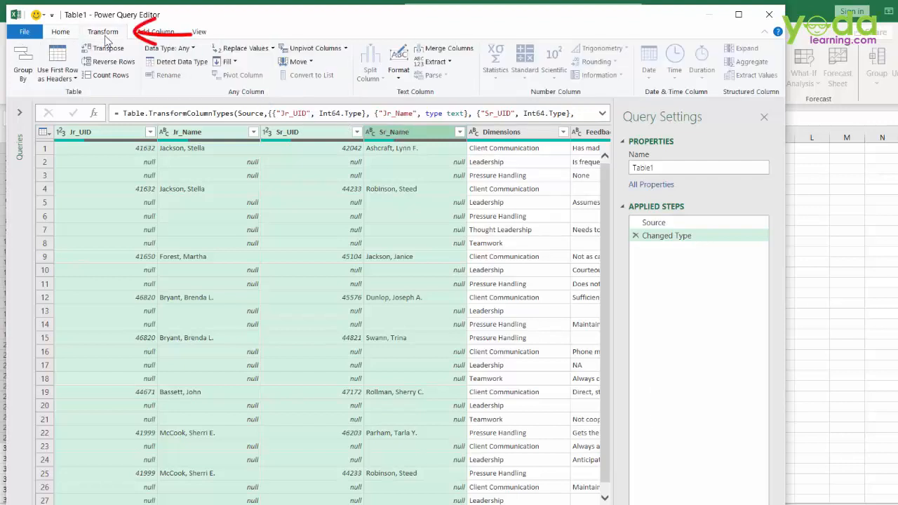
pyautogui.moveTo(185, 65)
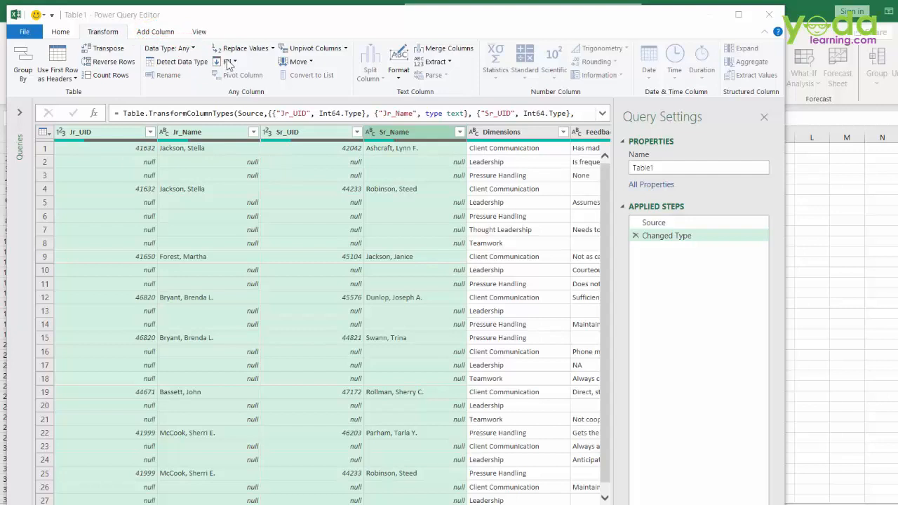
pyautogui.click(226, 62)
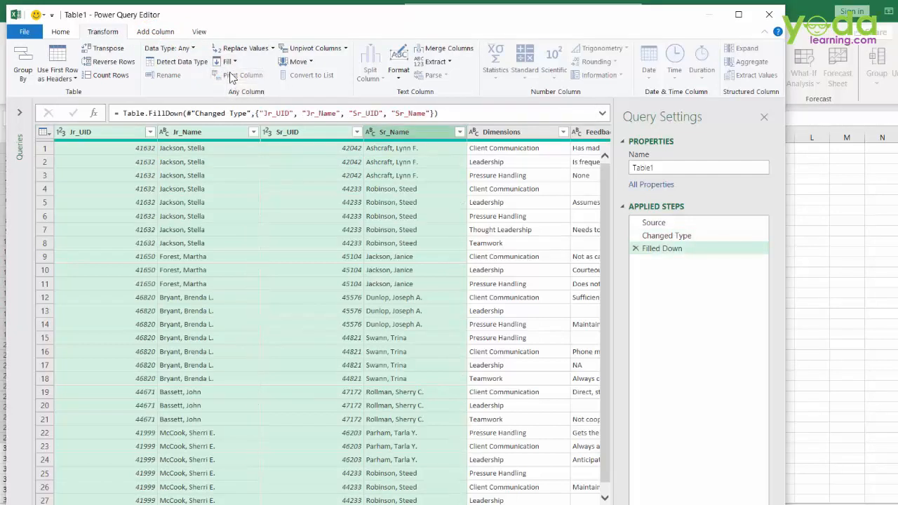
pyautogui.moveTo(390, 312)
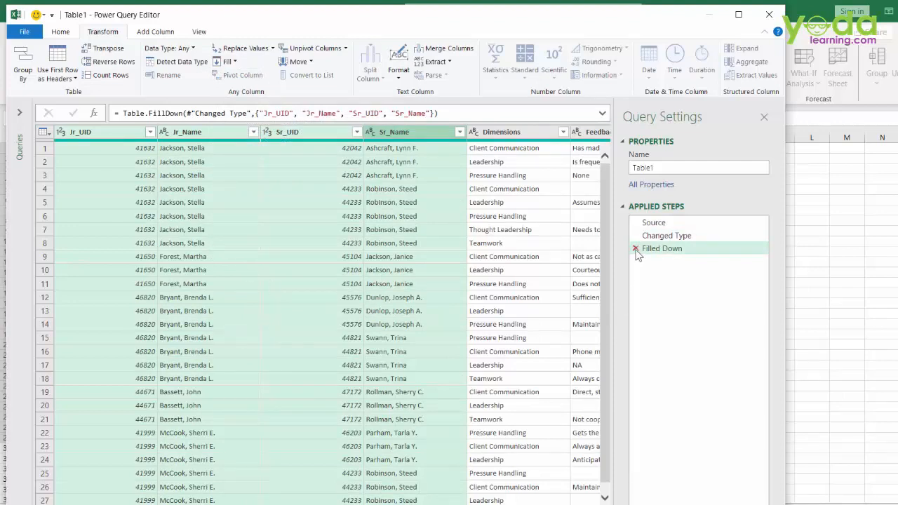
# - Remove and reapply the fill-down step, then select the Dimensions column
pyautogui.click(636, 249)
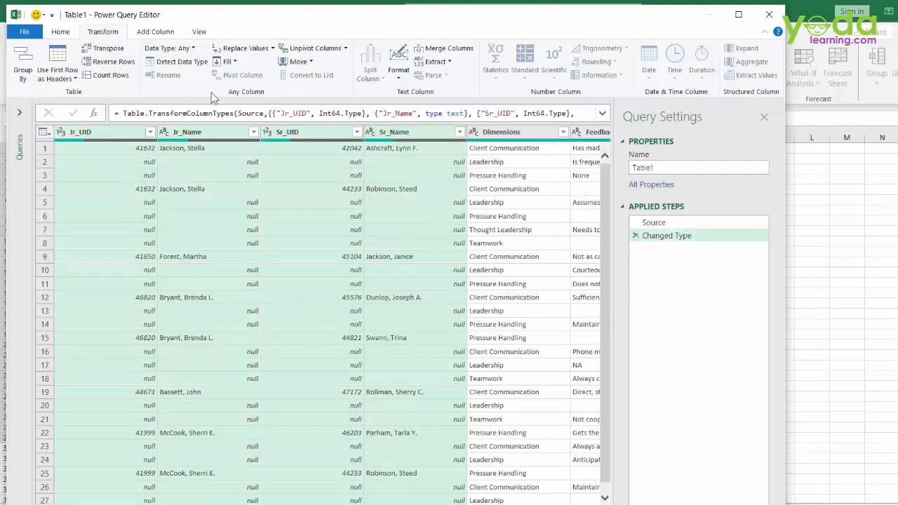
pyautogui.click(239, 76)
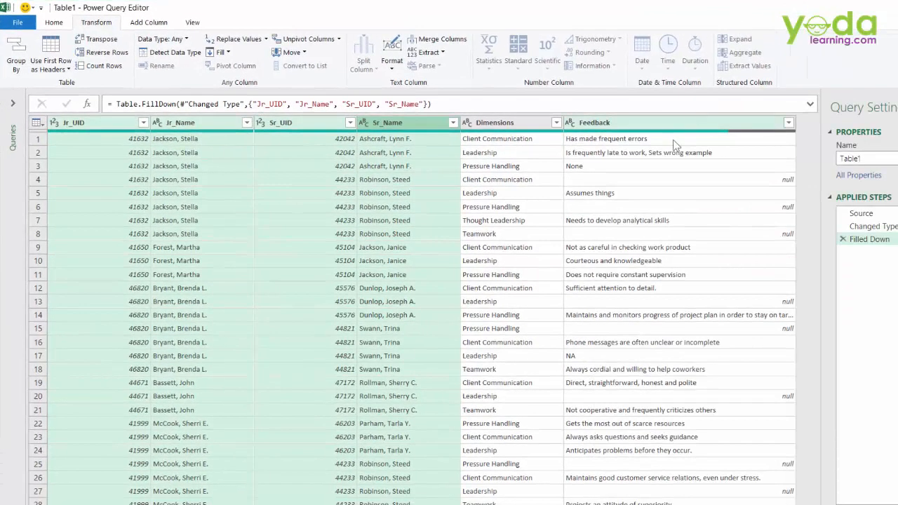
pyautogui.click(494, 122)
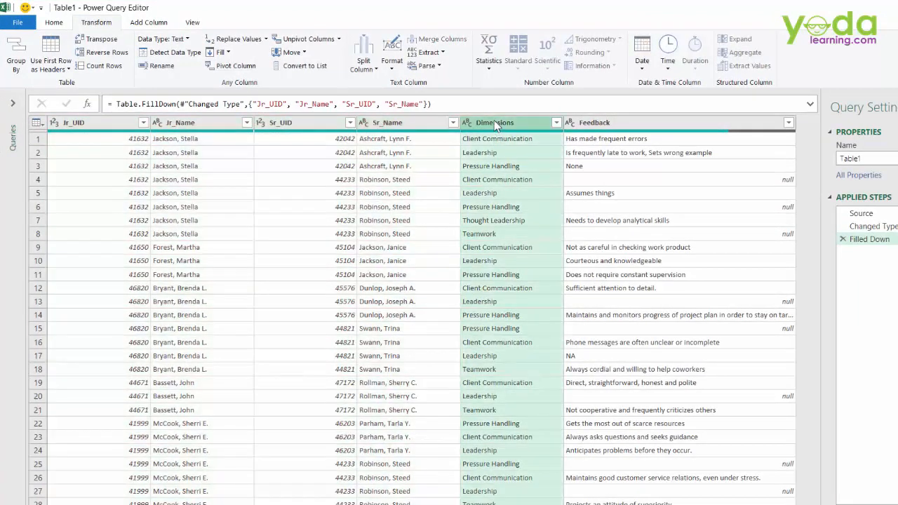
pyautogui.moveTo(511, 163)
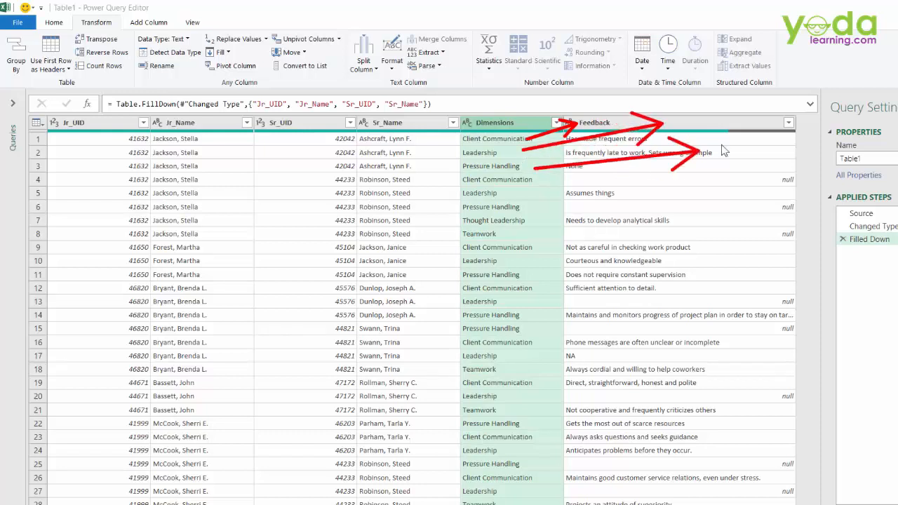
pyautogui.moveTo(652, 370)
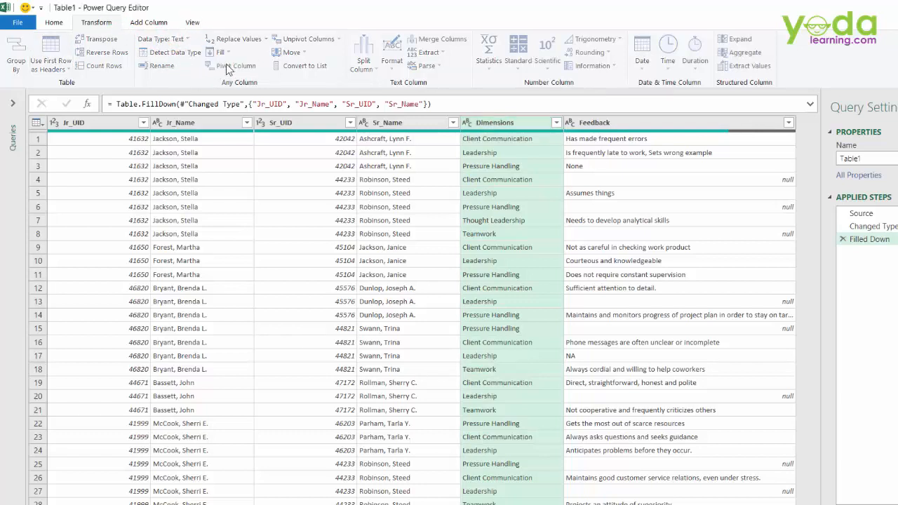
# - Pivot the Dimensions column with Feedback as values and Don't Aggregate
pyautogui.click(237, 66)
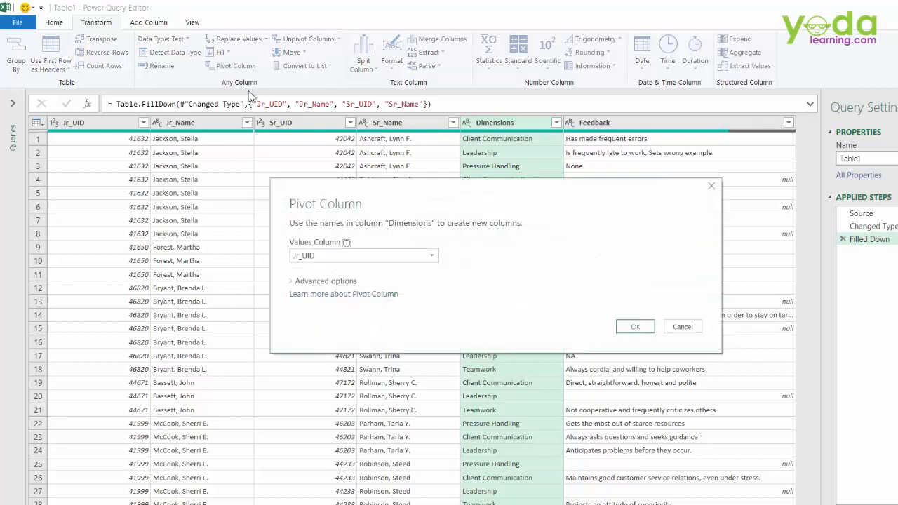
pyautogui.moveTo(538, 145)
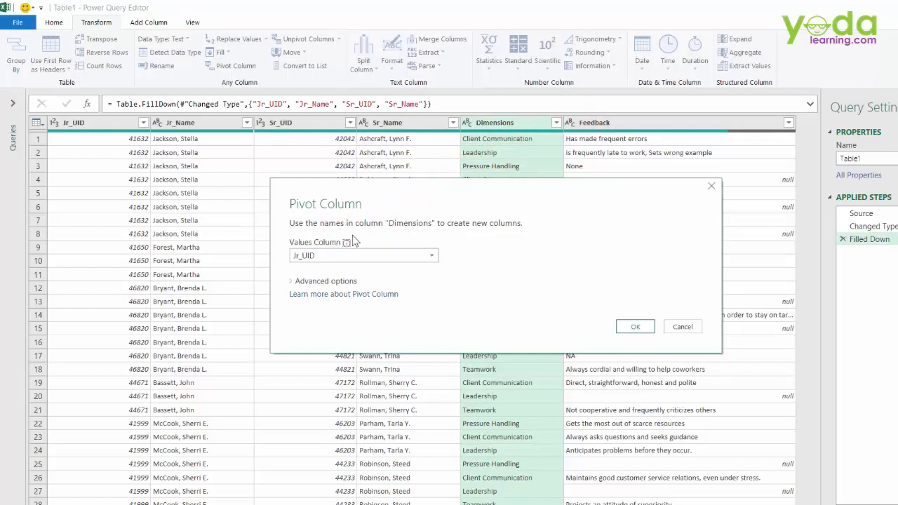
pyautogui.click(431, 255)
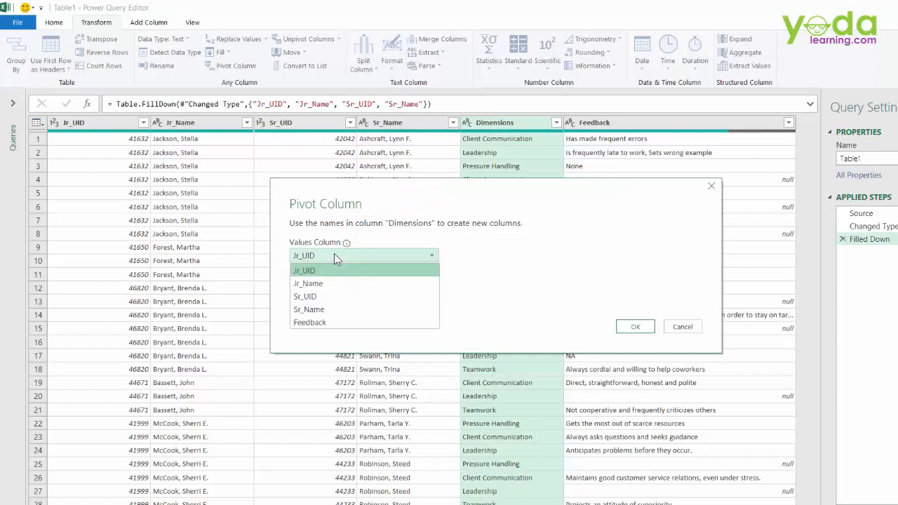
pyautogui.click(308, 321)
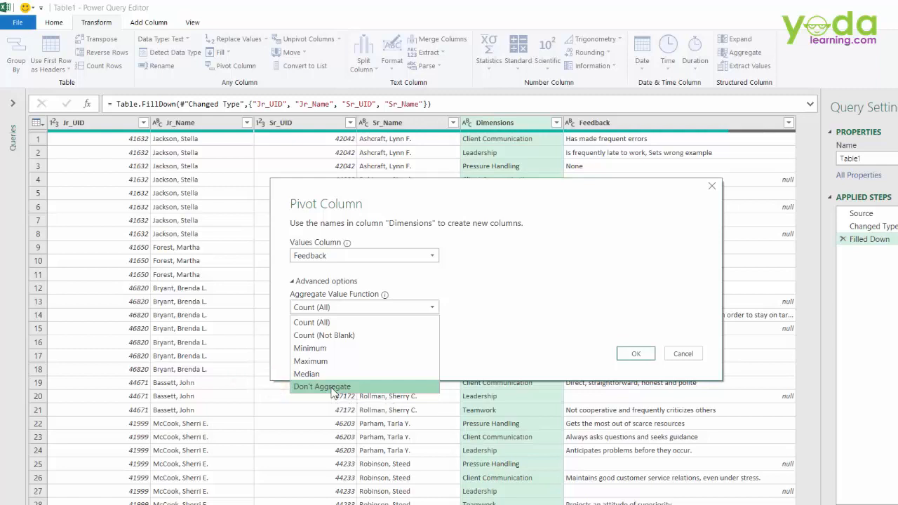
pyautogui.click(323, 387)
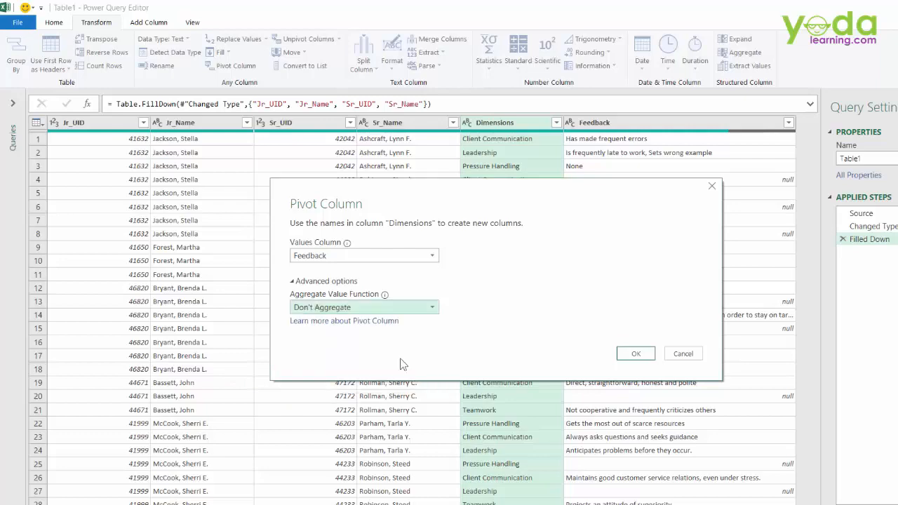
pyautogui.click(634, 354)
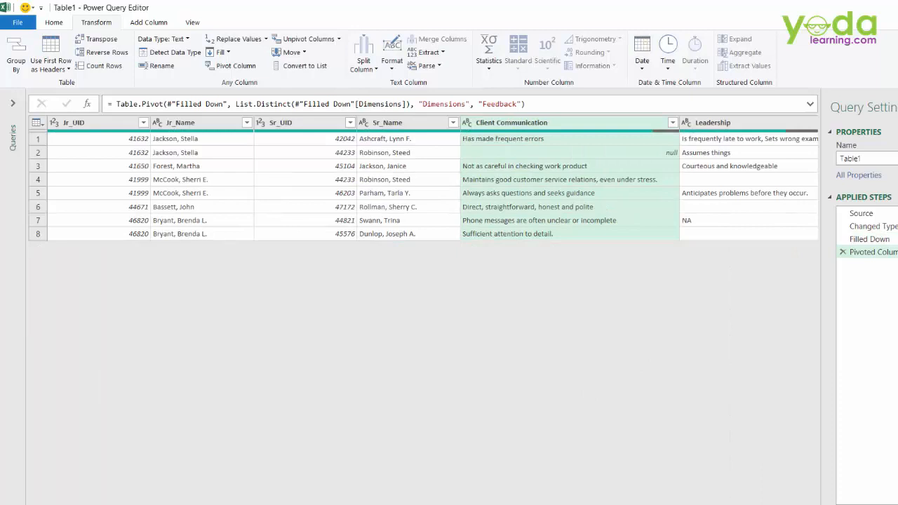
# - Review the null-riddled pivot result and delete the Filled Down and Pivoted Column steps
pyautogui.hscroll(3)
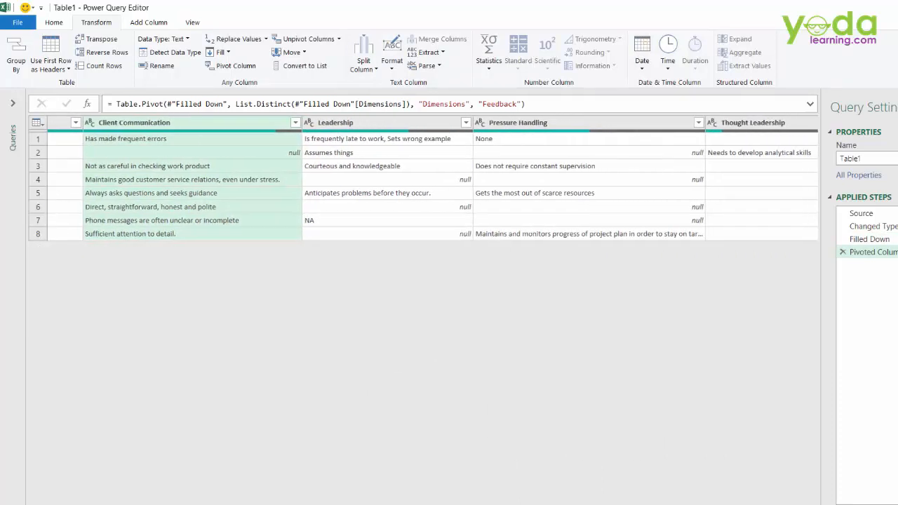
pyautogui.moveTo(73, 135)
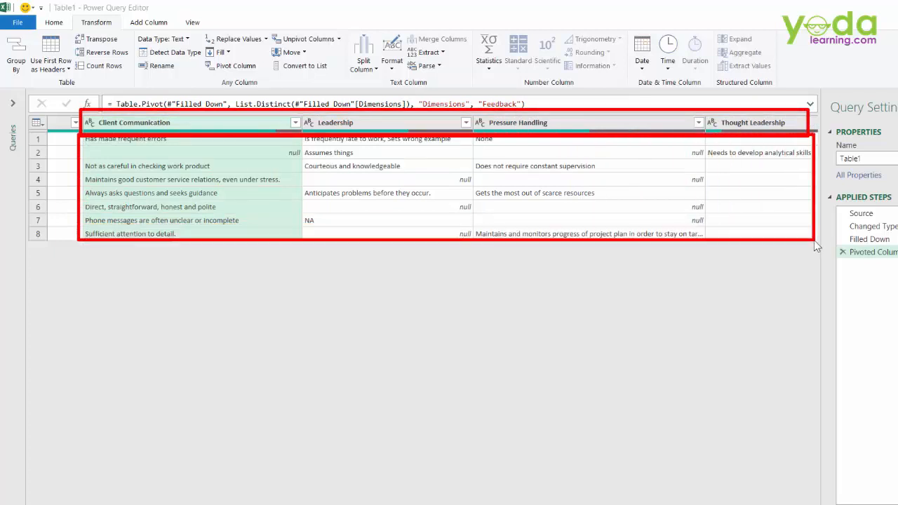
pyautogui.moveTo(490, 178)
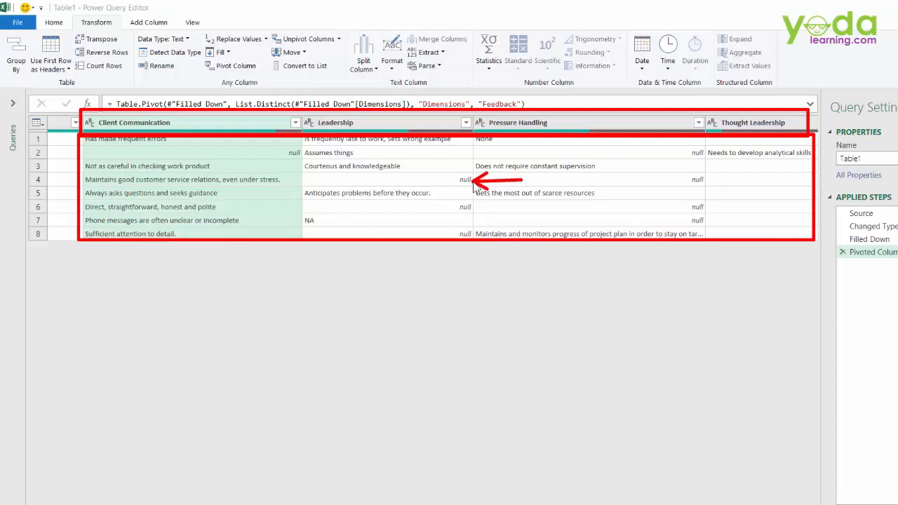
pyautogui.moveTo(461, 189)
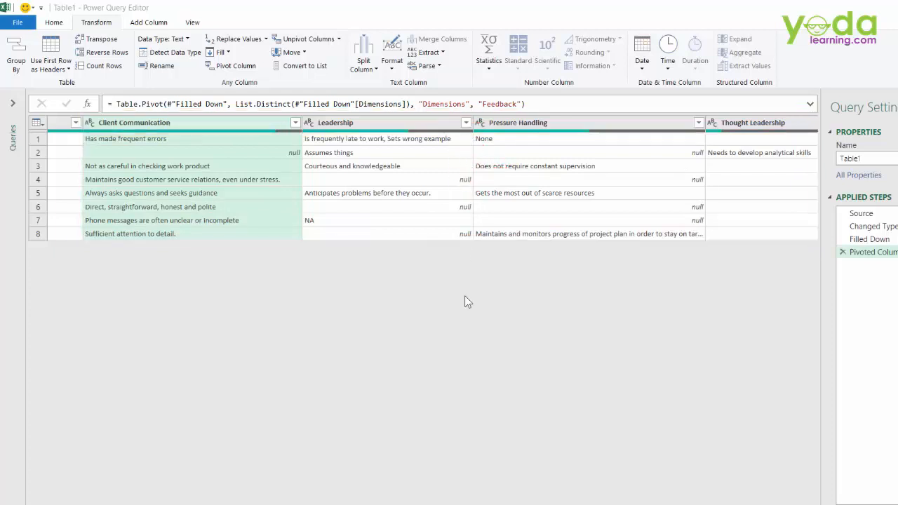
pyautogui.click(842, 252)
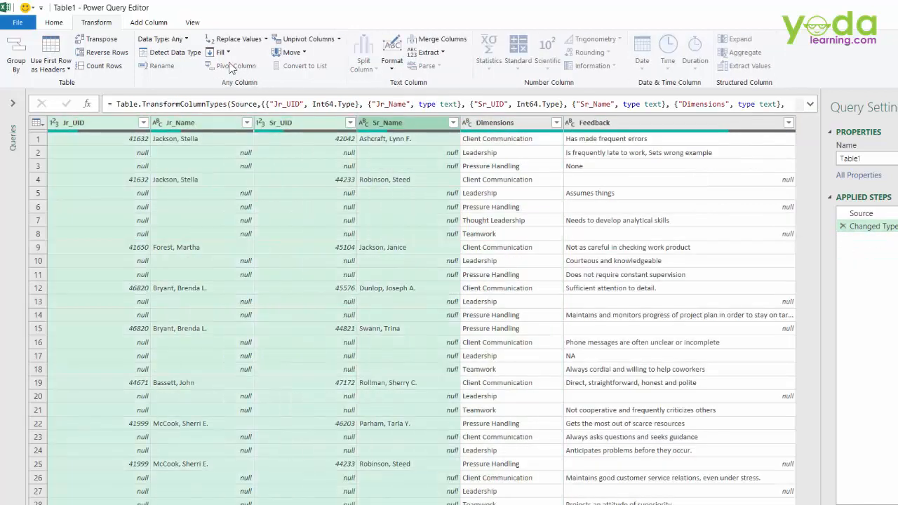
# - Fill the ID and name columns down again, then set up a Dimensions pivot with Feedback values and advanced aggregation options
pyautogui.click(227, 52)
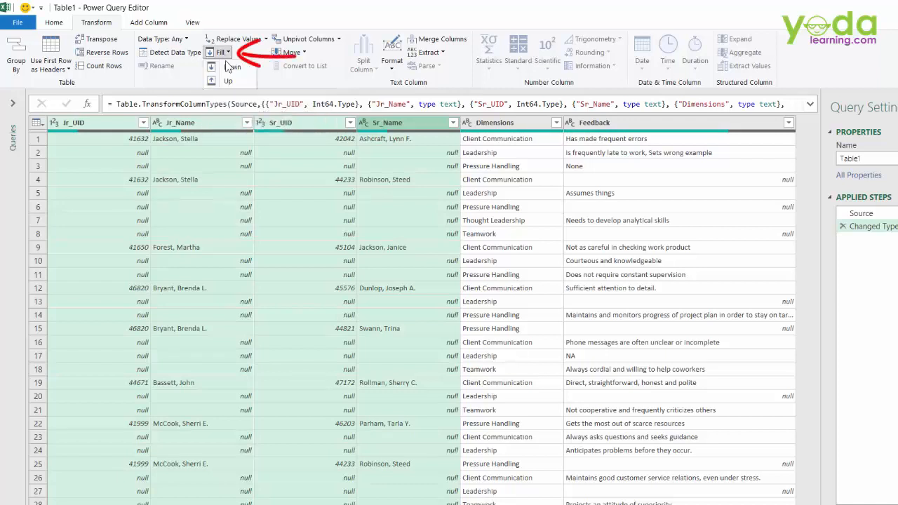
pyautogui.click(228, 66)
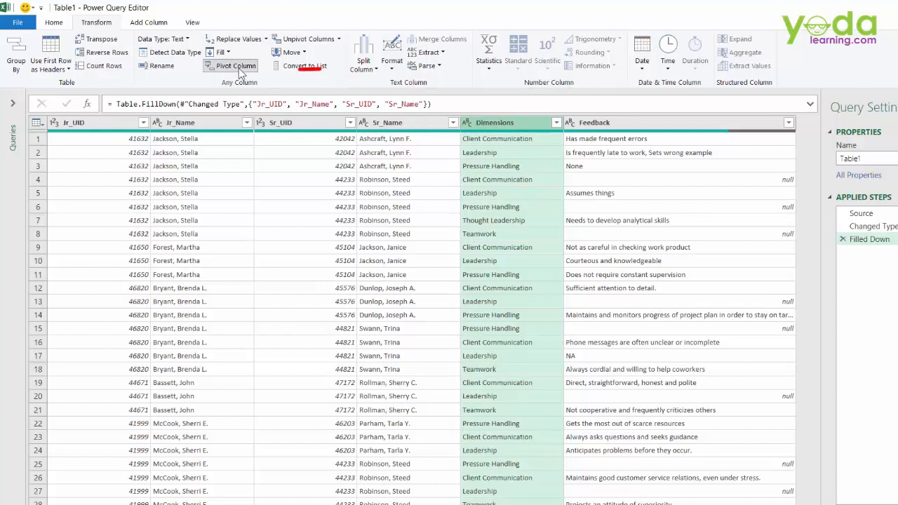
pyautogui.click(236, 66)
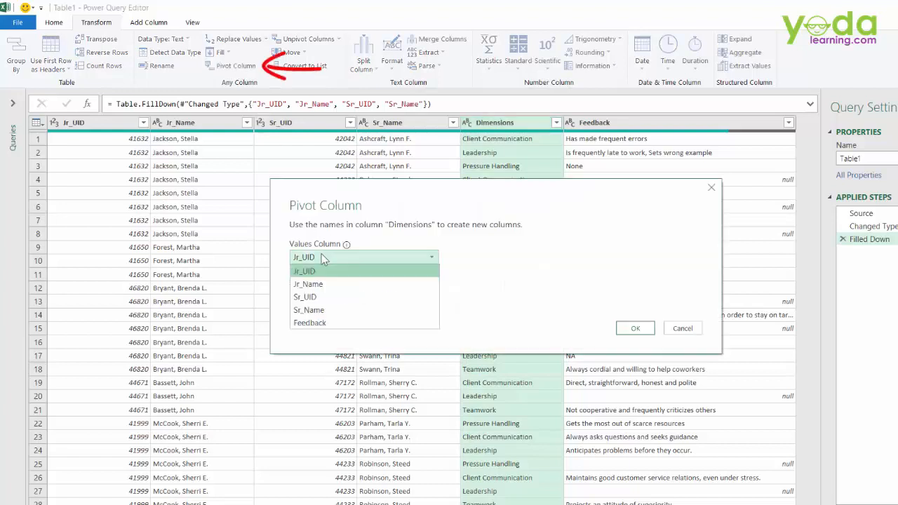
pyautogui.click(309, 321)
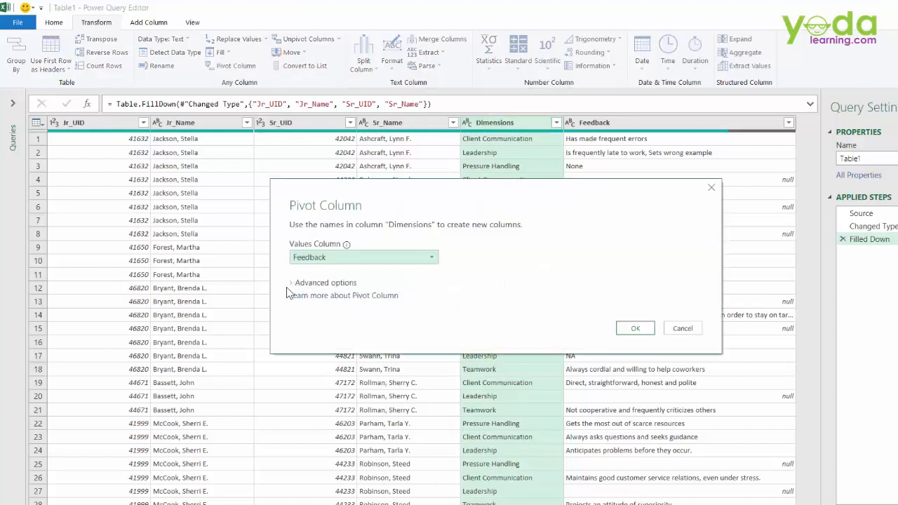
pyautogui.click(324, 282)
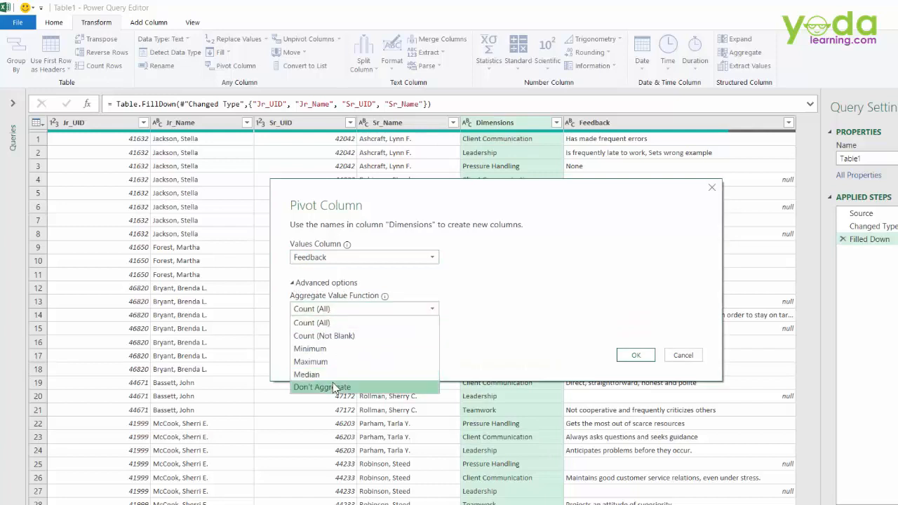
pyautogui.moveTo(334, 390)
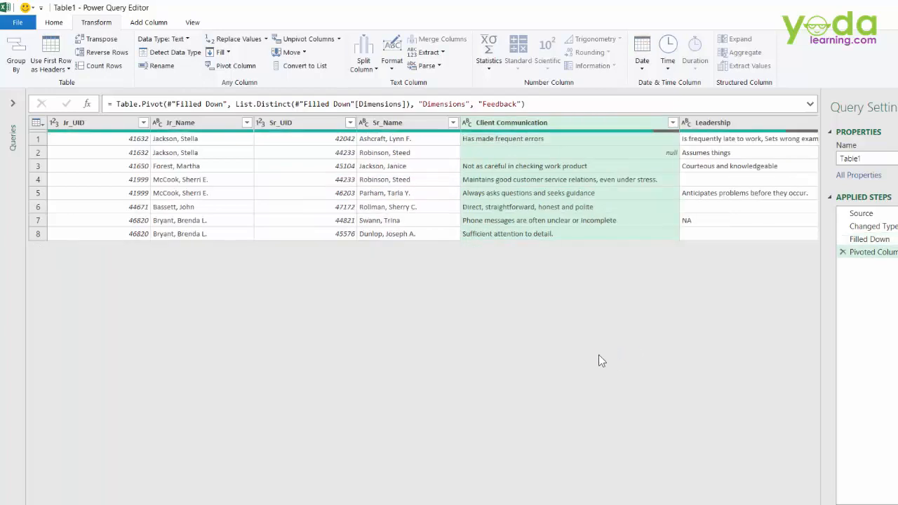
pyautogui.moveTo(587, 362)
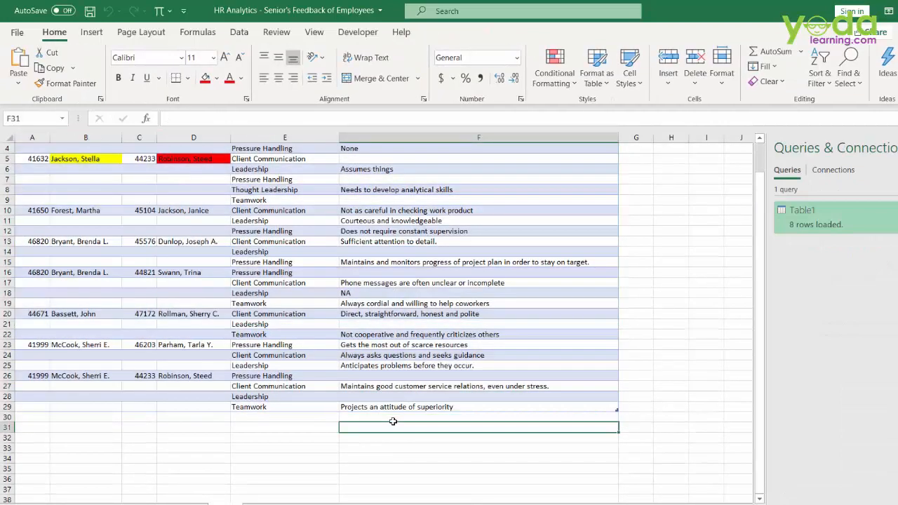
pyautogui.click(31, 416)
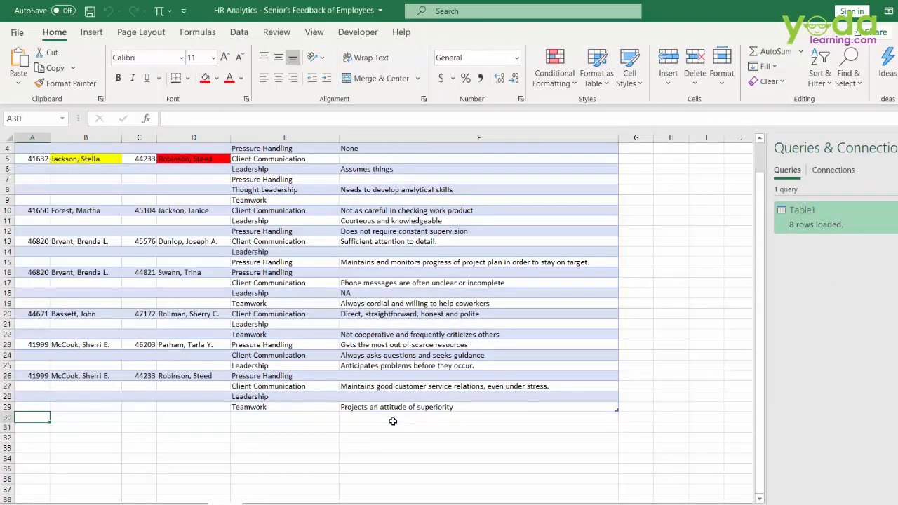
pyautogui.write('23673')
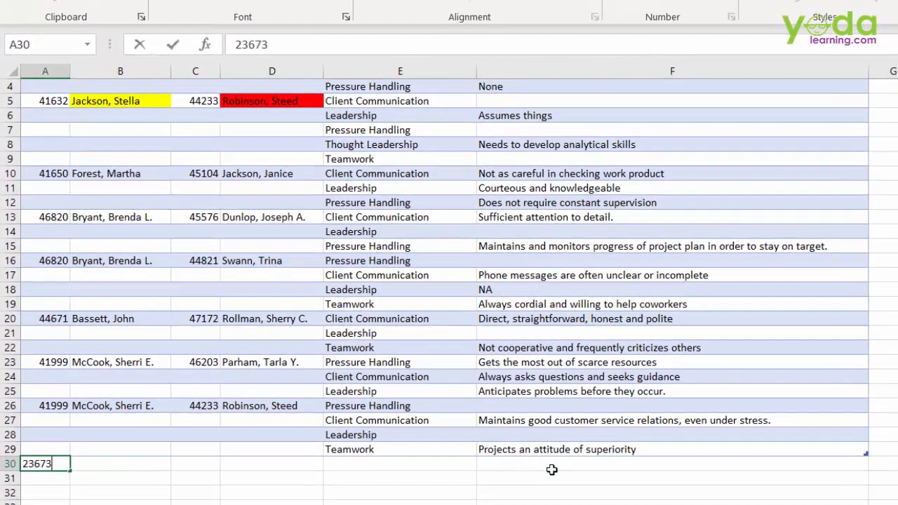
pyautogui.write('Rishabh')
pyautogui.click(195, 465)
pyautogui.write('45467')
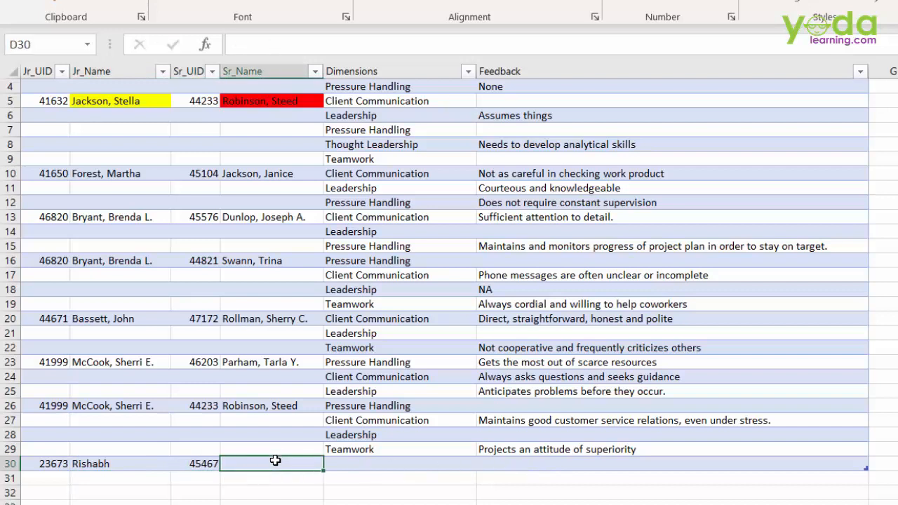
pyautogui.write('Pratim')
pyautogui.click(400, 465)
pyautogui.write('Teamwork')
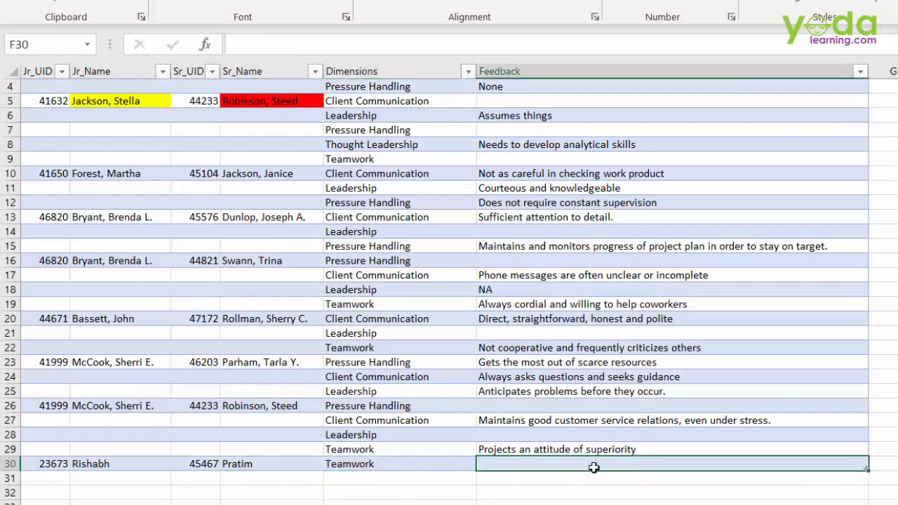
pyautogui.write('10/10')
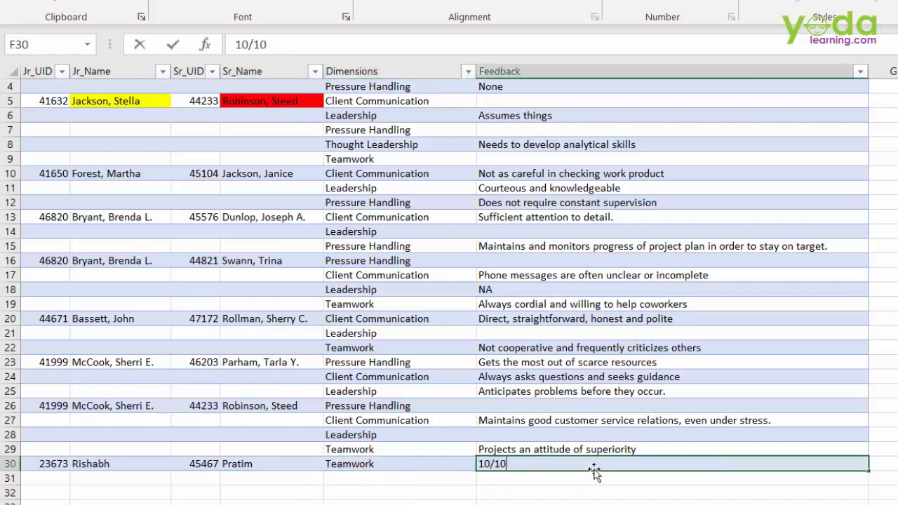
pyautogui.write('-')
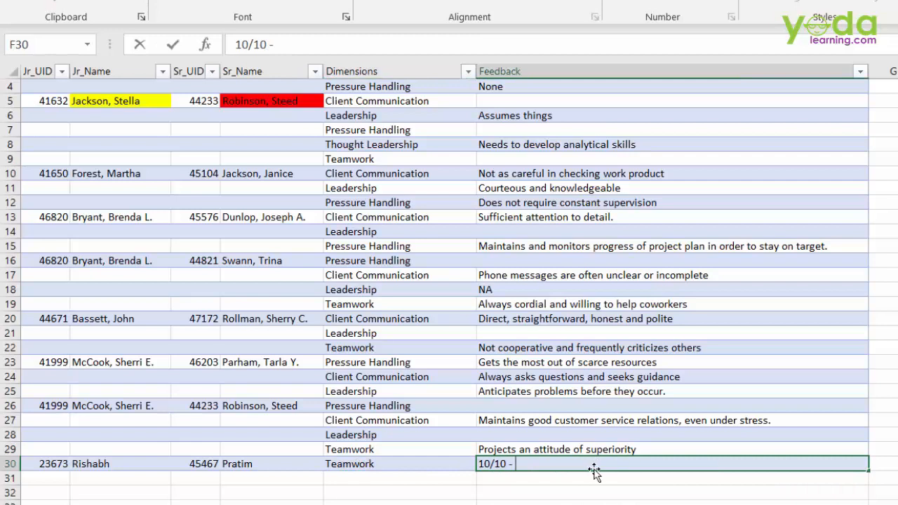
pyautogui.write('he is assertive')
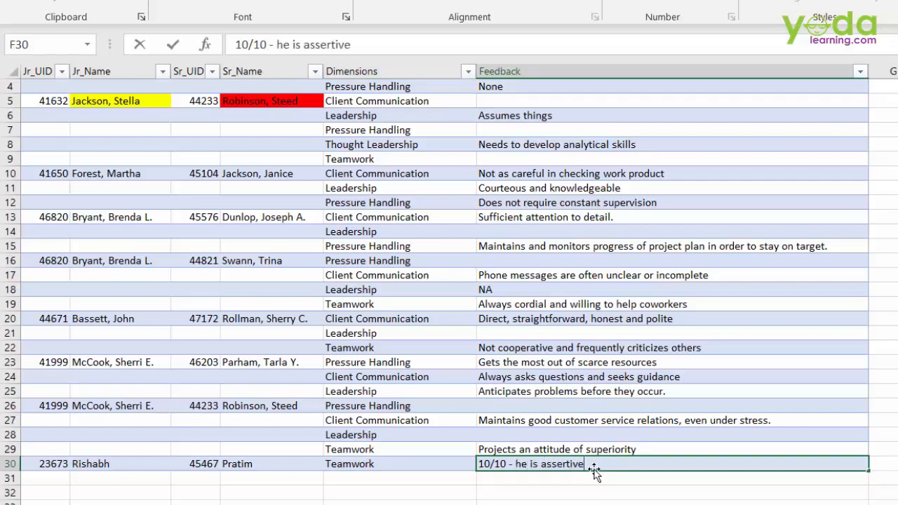
pyautogui.press('Return')
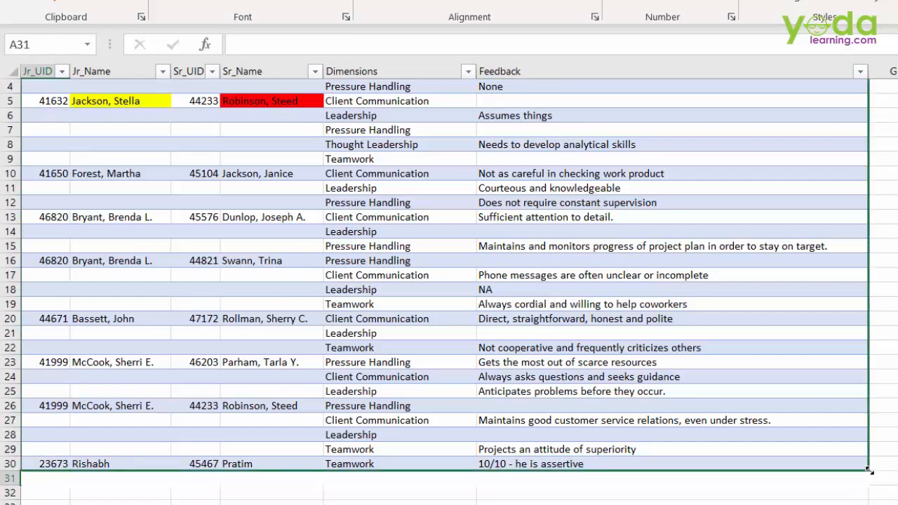
# - Refresh the Table1 query so the Rishabh–Pratim row loads, then peek at the 9-row query preview
pyautogui.rightClick(806, 196)
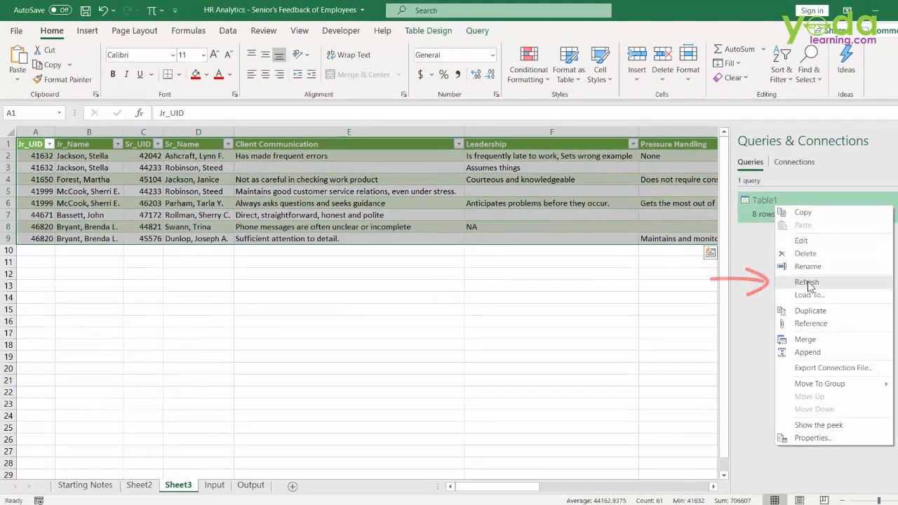
pyautogui.click(807, 282)
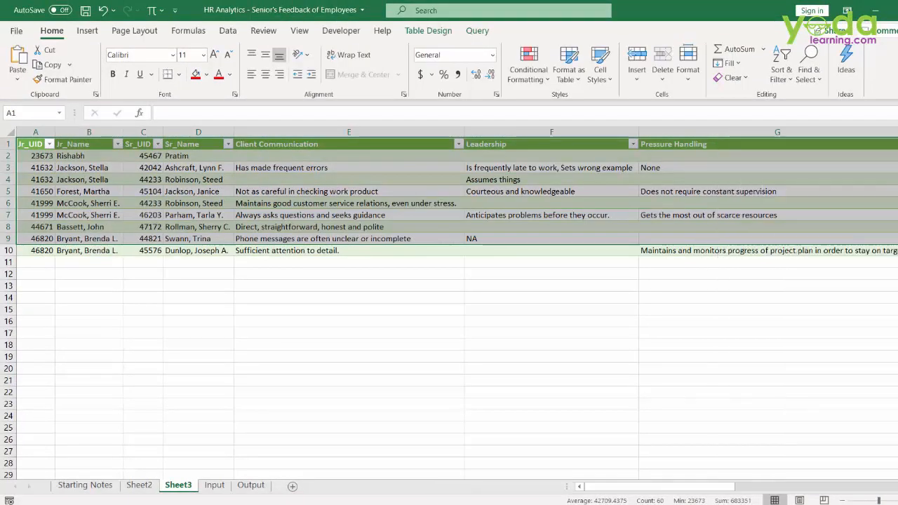
pyautogui.click(228, 31)
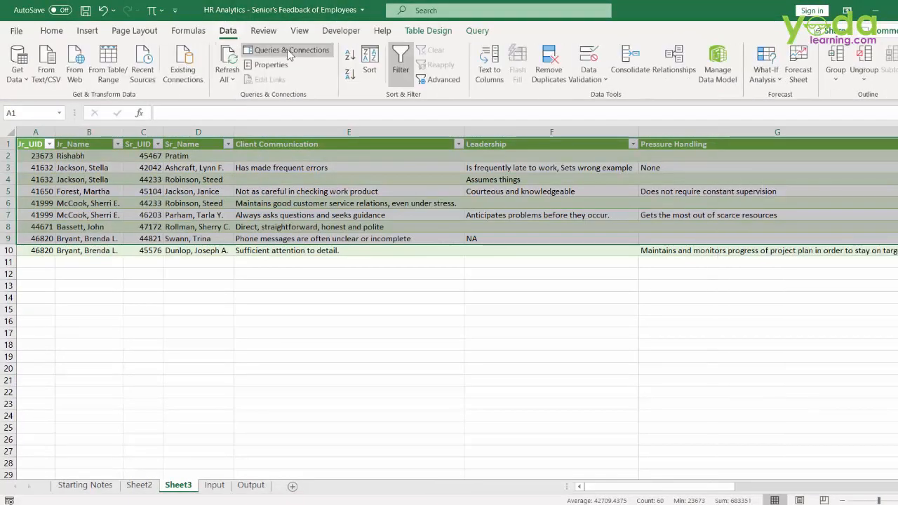
pyautogui.click(288, 51)
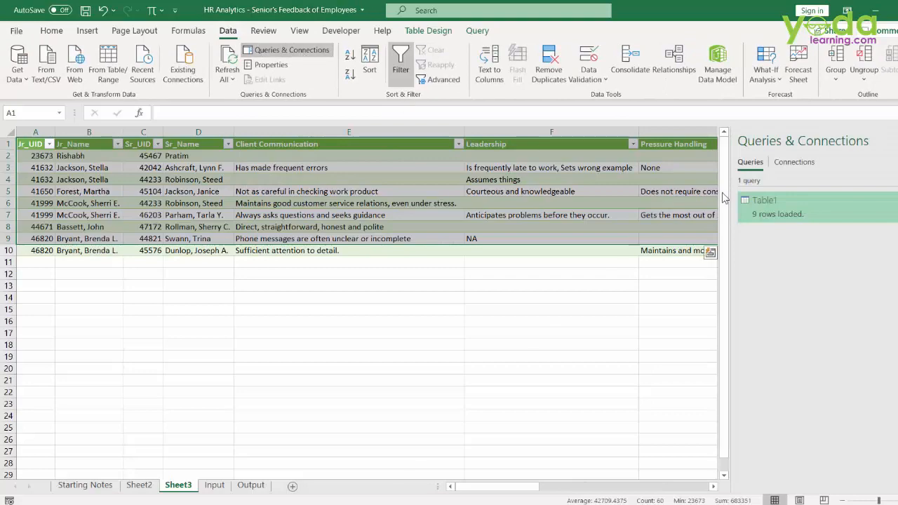
pyautogui.click(765, 199)
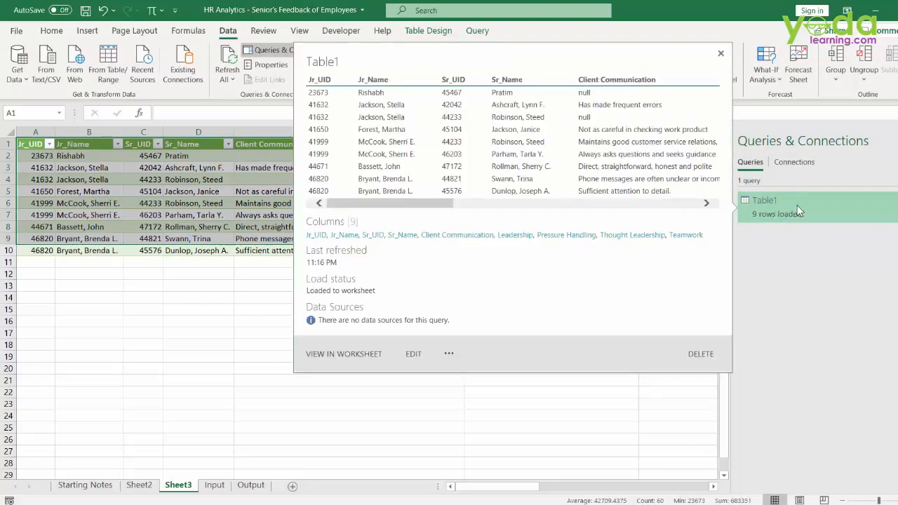
pyautogui.click(720, 53)
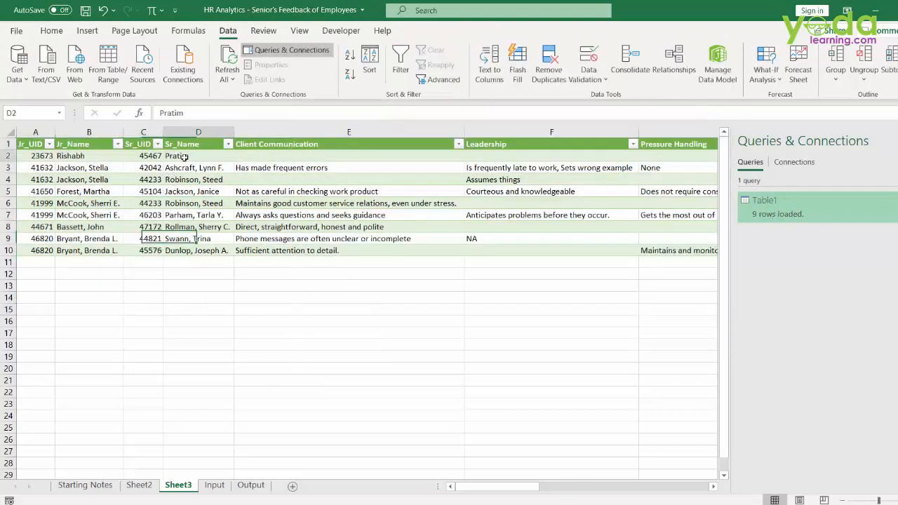